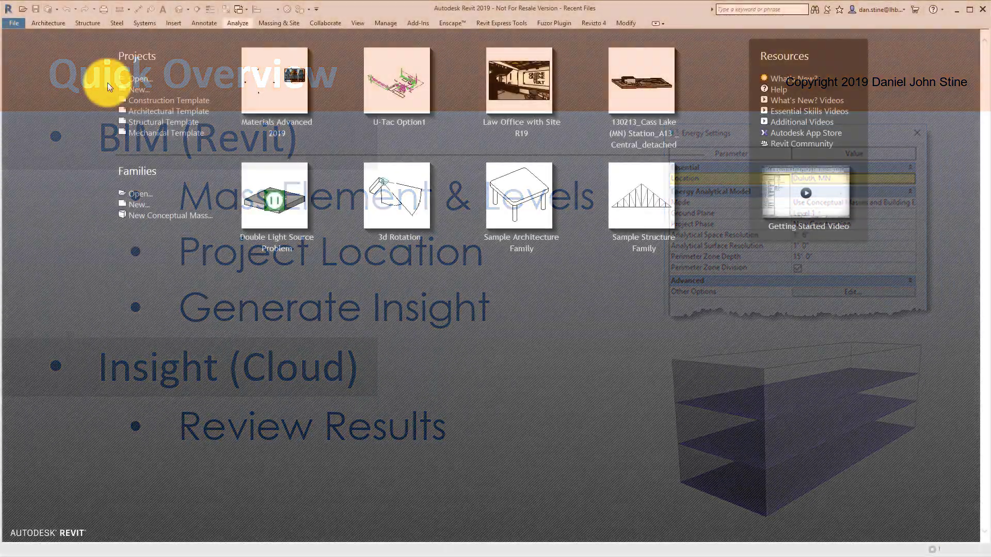
Step: Create a new Revit project from the DefaultUS-Canada.rte template
left_click(139, 89)
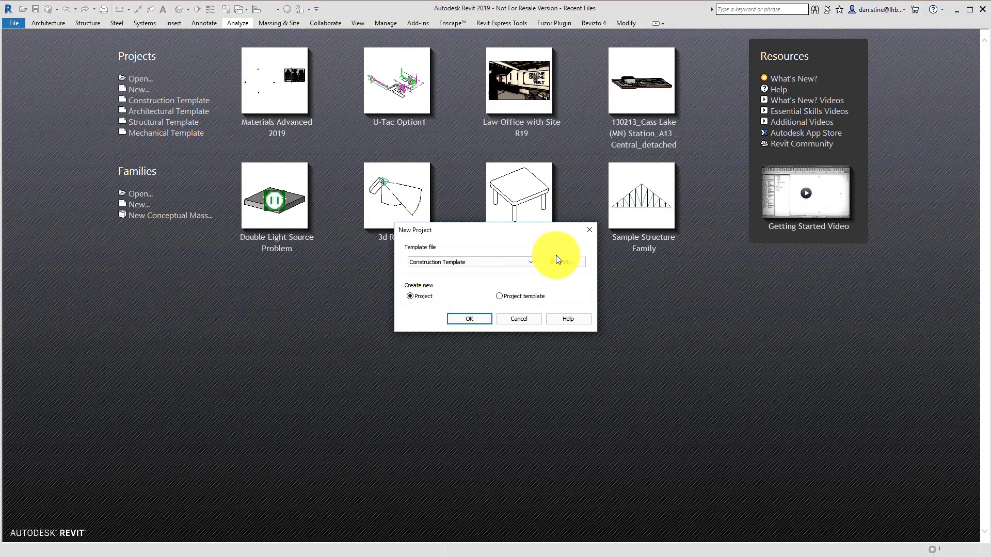
left_click(564, 261)
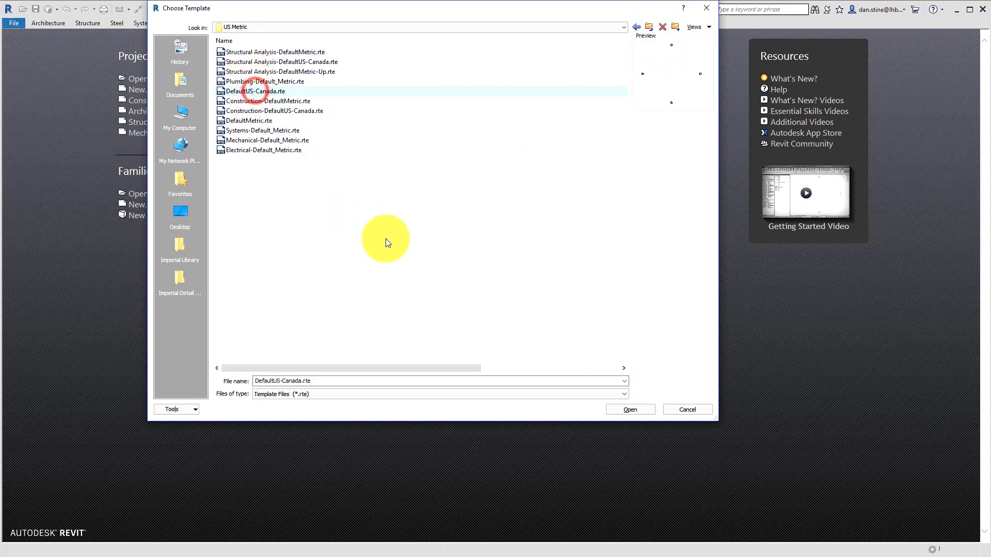
left_click(630, 409)
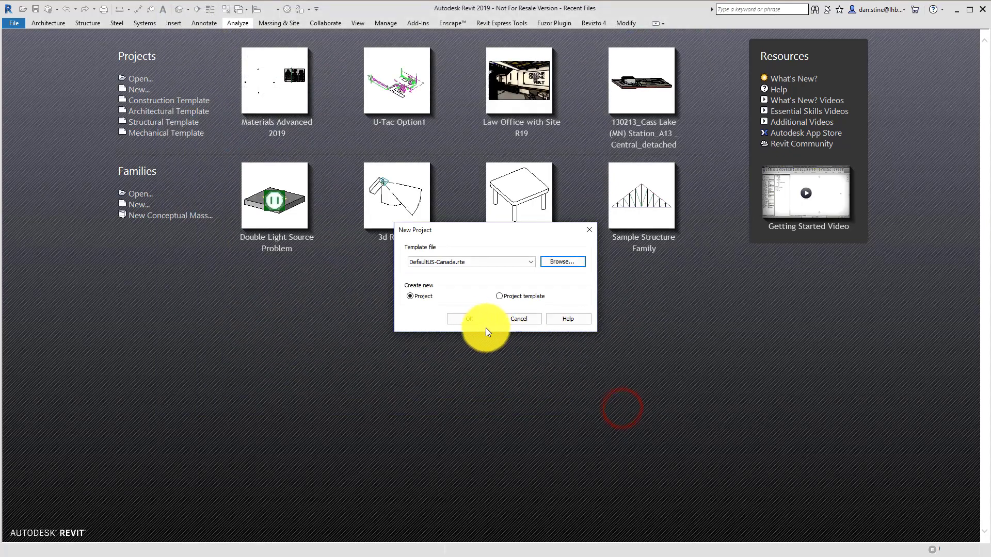
left_click(469, 319)
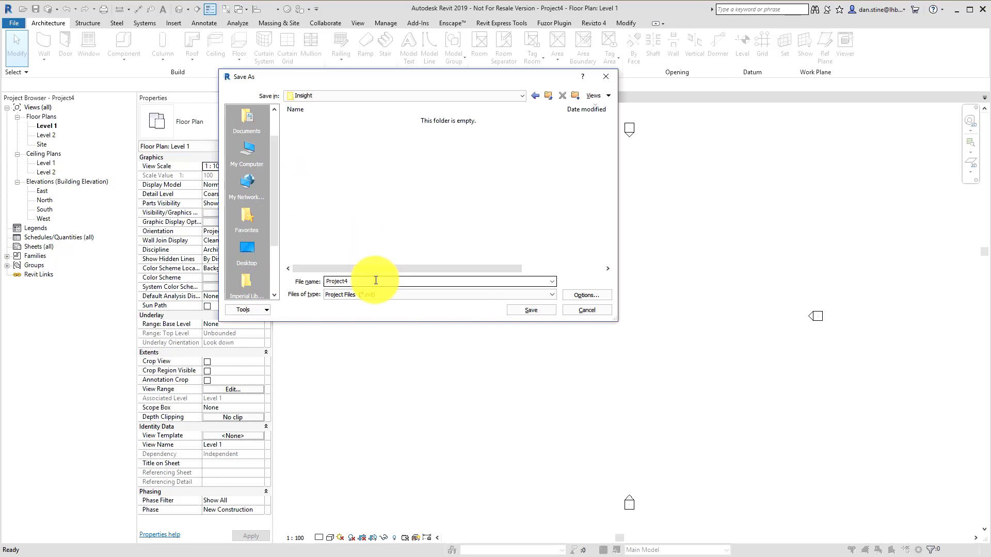
Step: Save the project as 'Law Office_Mass Option A_MN' in the Insight folder
type("Law Office_Mass Option A_MN")
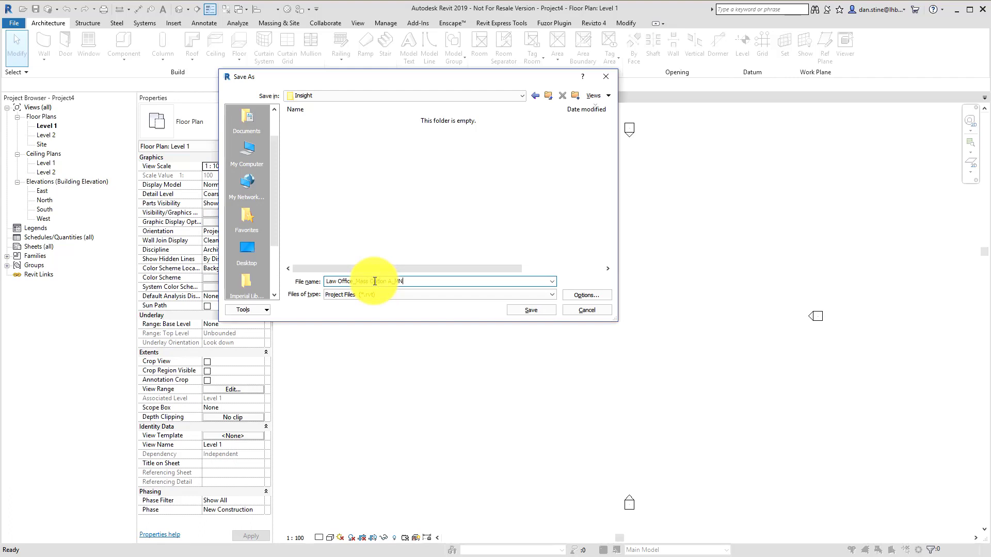
left_click(531, 311)
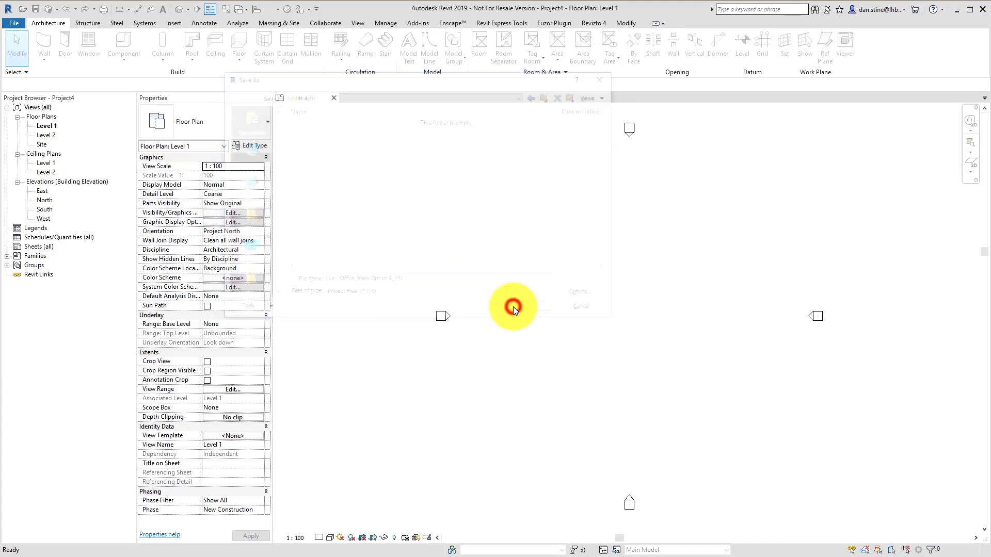
left_click(512, 307)
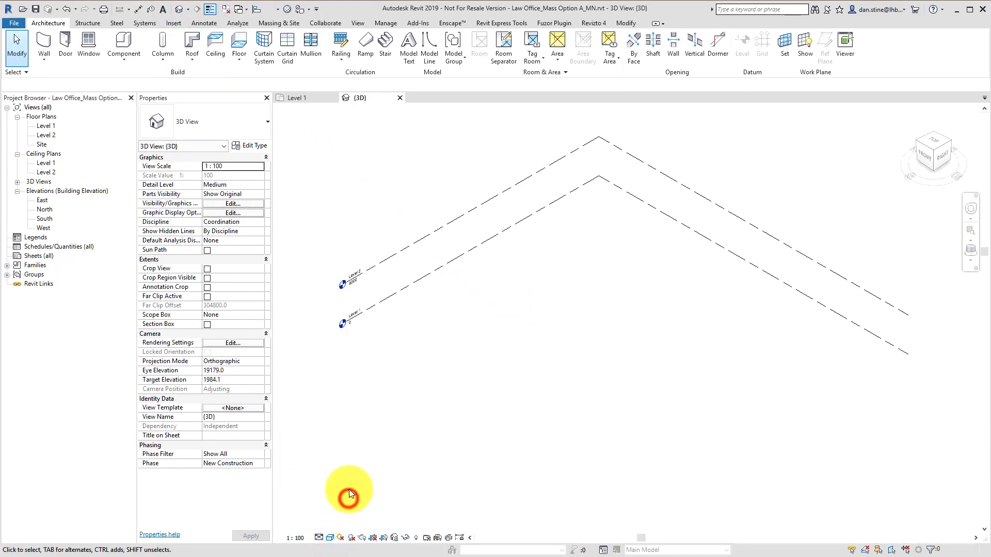
mouse_move(282, 22)
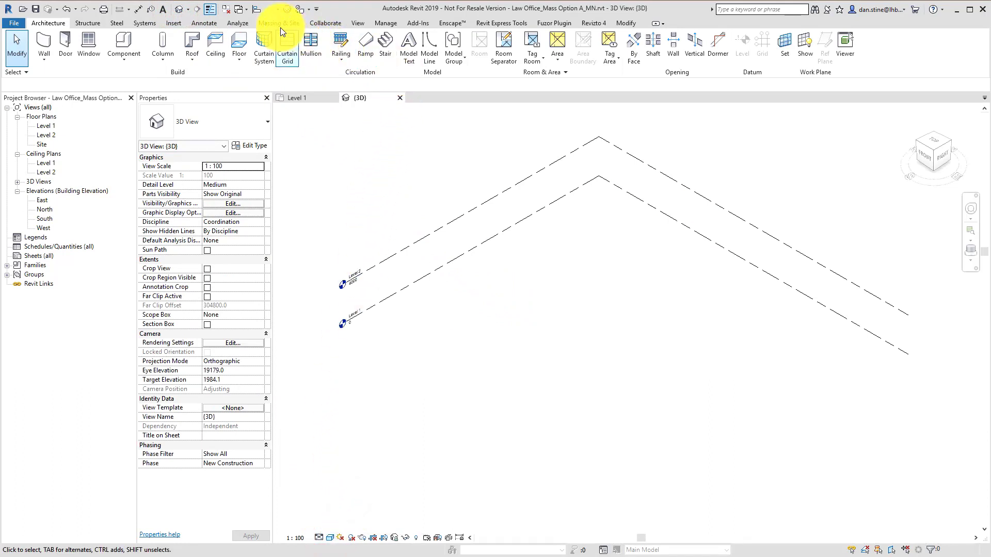
Step: Start a new in-place mass named 'Option A' from Massing & Site
left_click(278, 23)
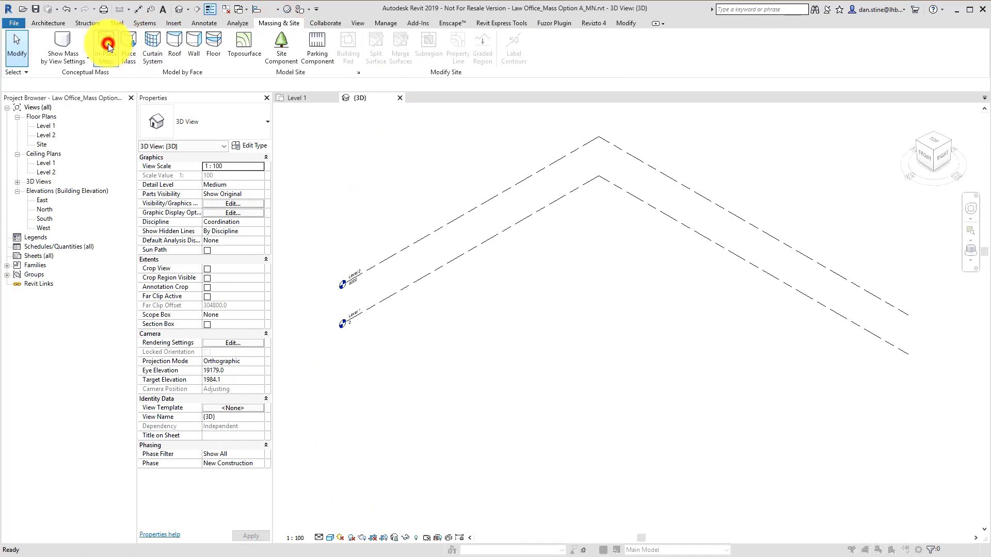
left_click(107, 41)
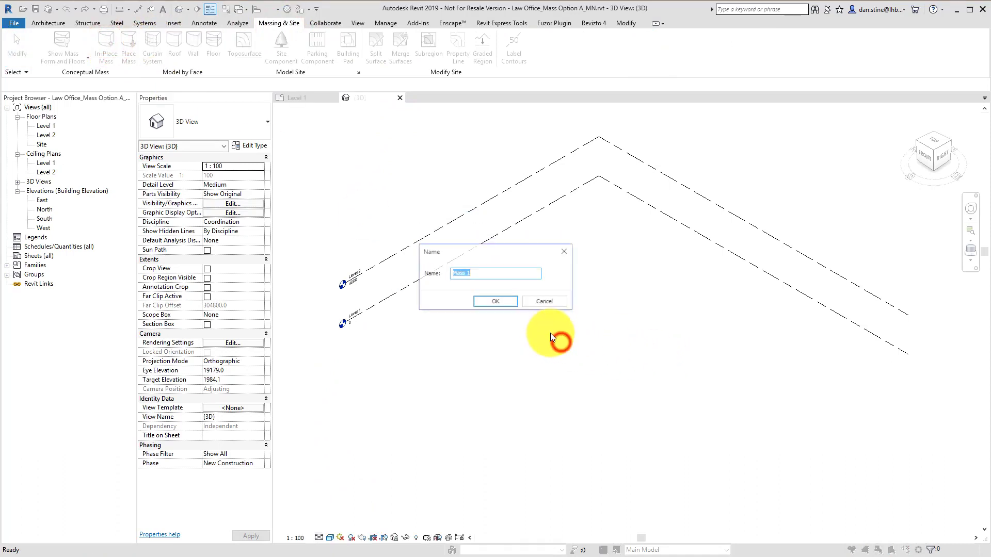
type("Option")
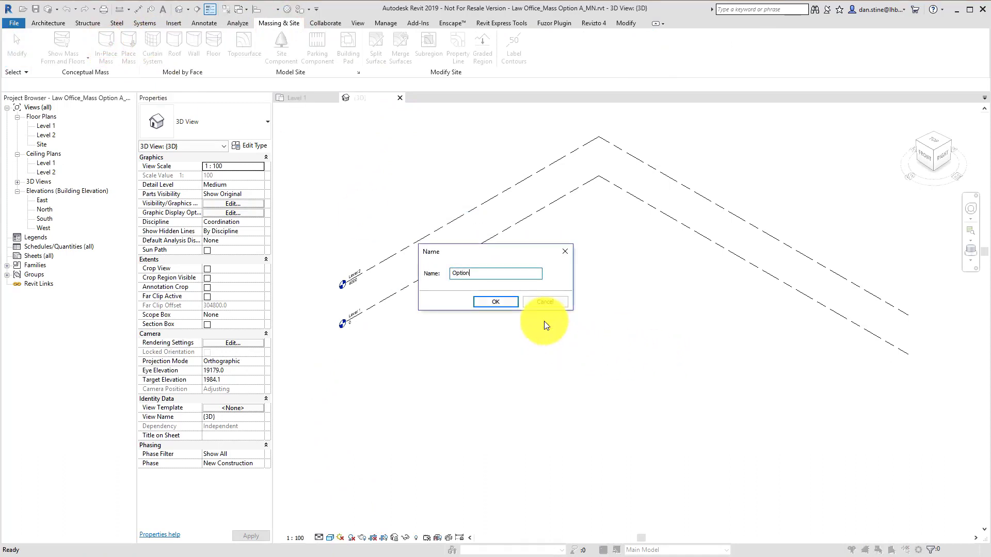
left_click(496, 302)
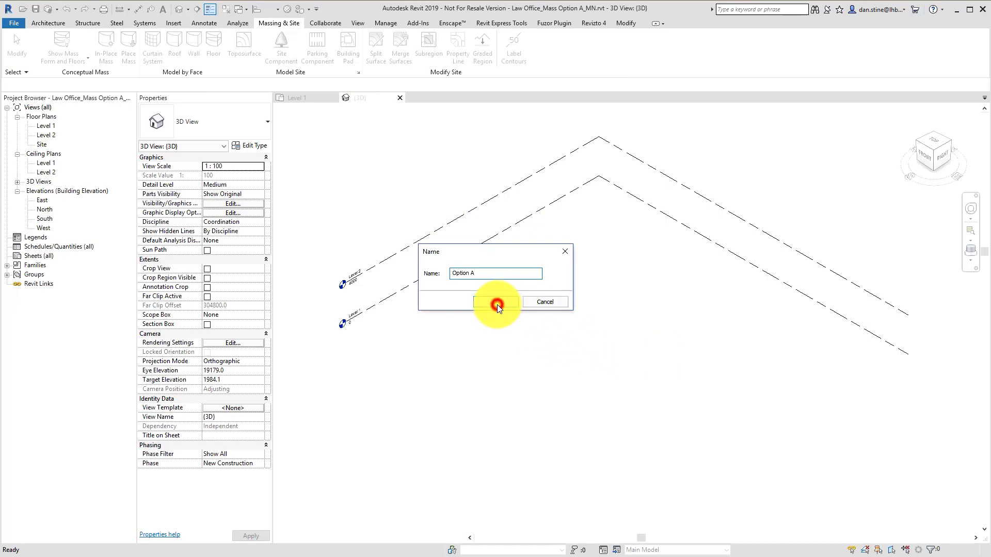
left_click(496, 302)
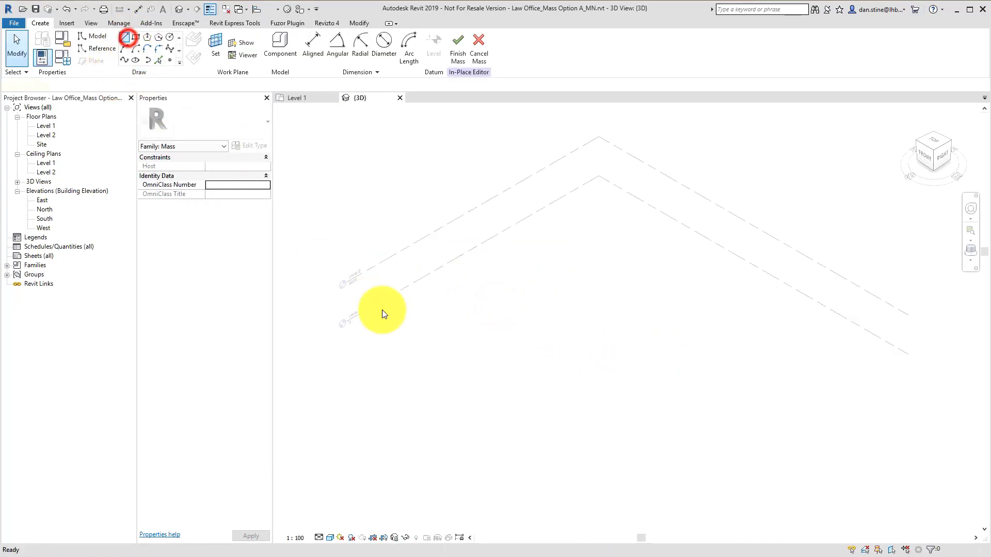
Step: Sketch the rectangular mass outline with model lines and select it
left_click(126, 39)
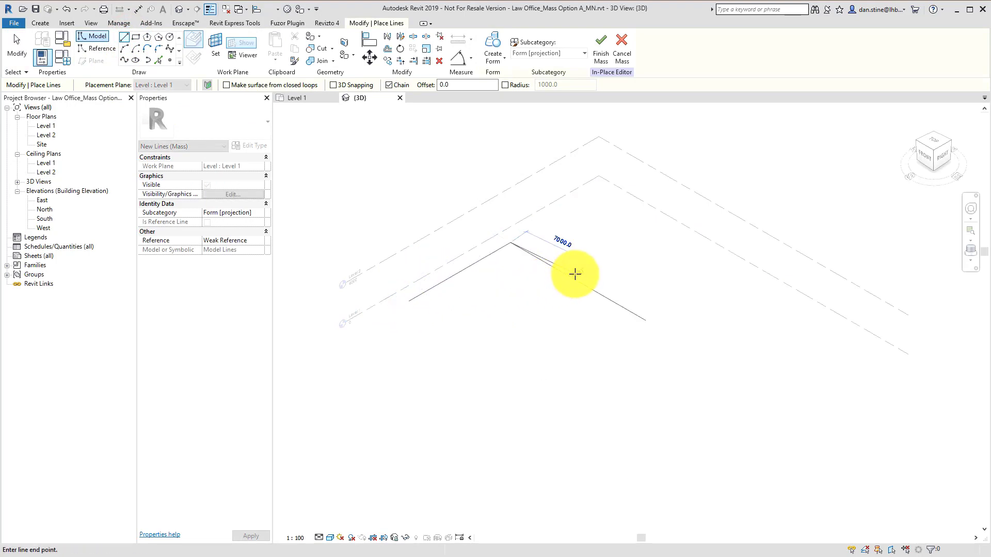
mouse_move(574, 279)
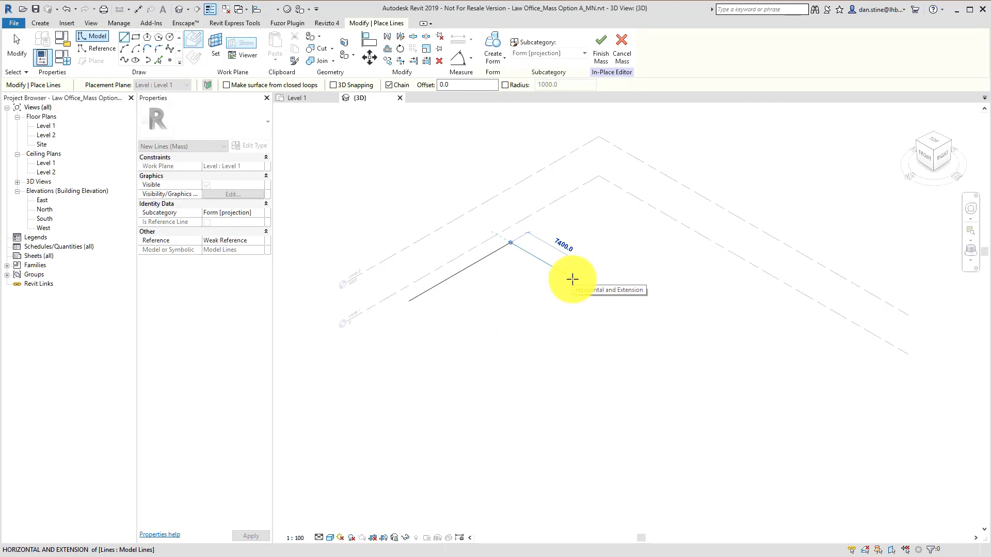
left_click(775, 410)
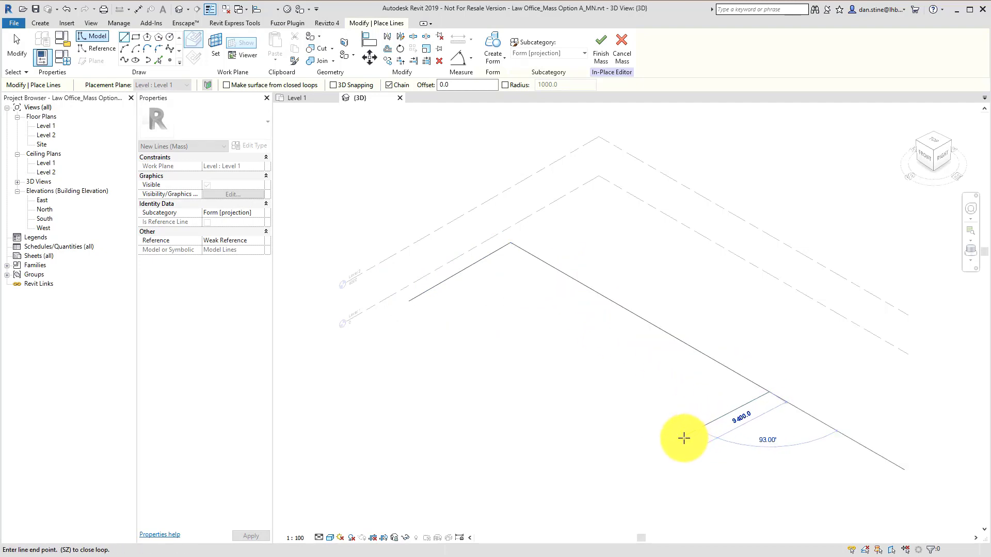
left_click(667, 449)
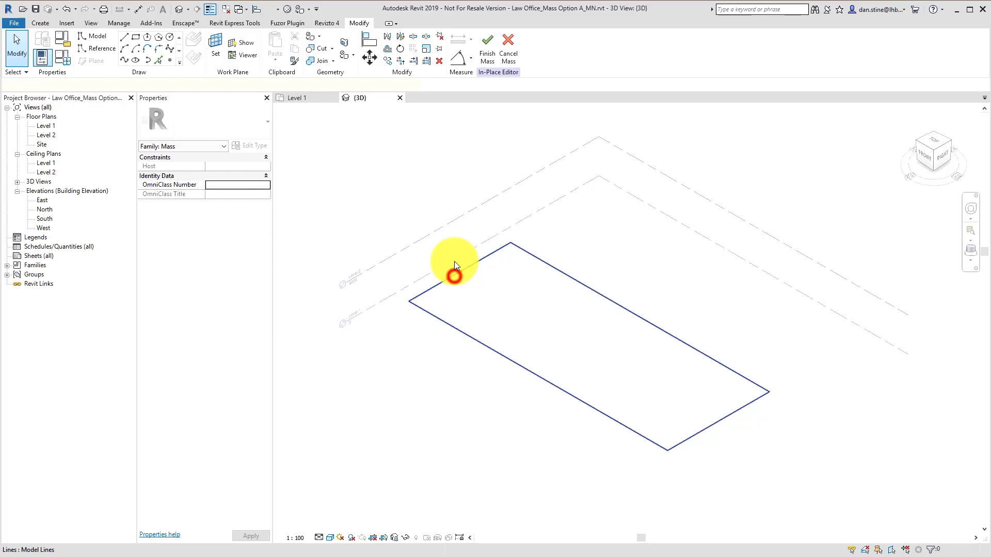
left_click(454, 275)
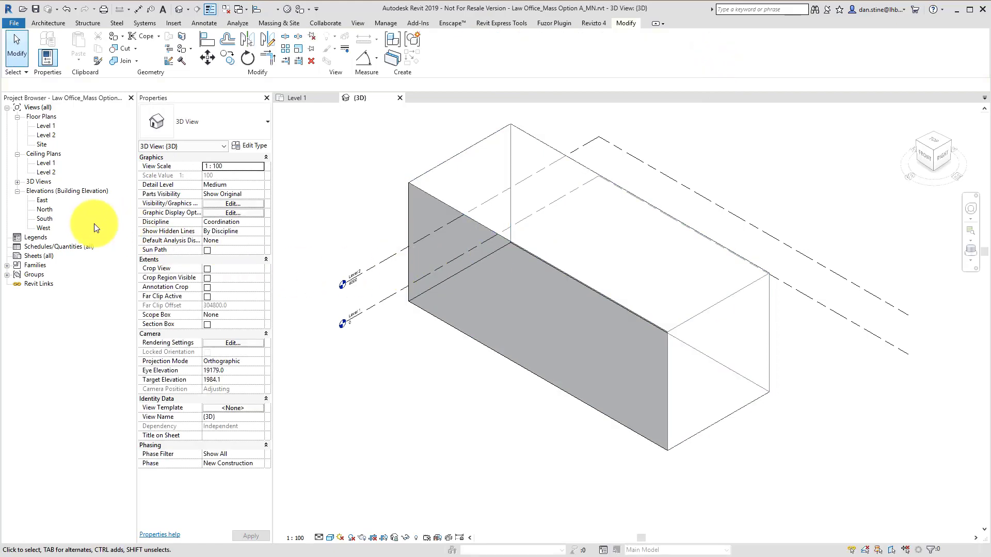
Step: In the South elevation, add Level 3 at 8000, 4000 above Level 2
double_click(44, 219)
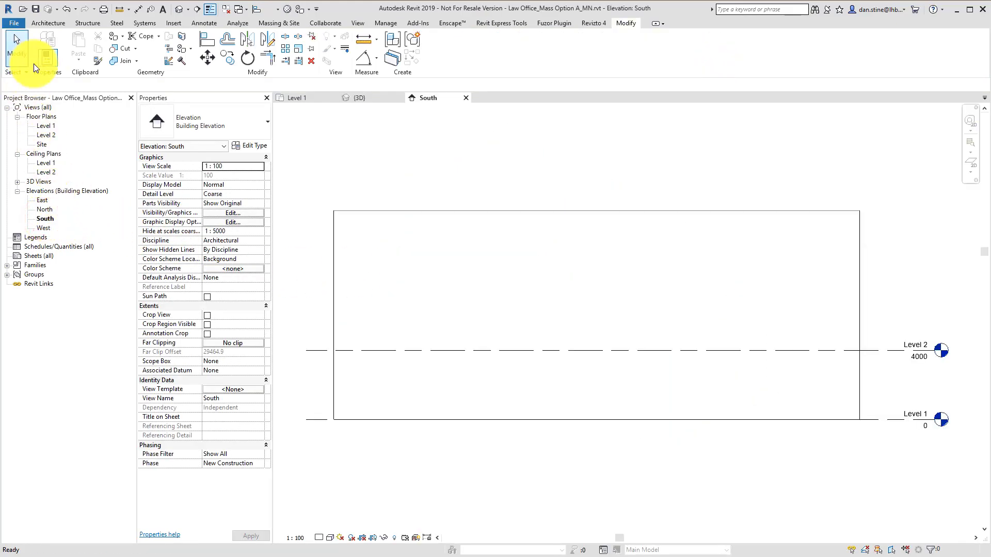
left_click(48, 23)
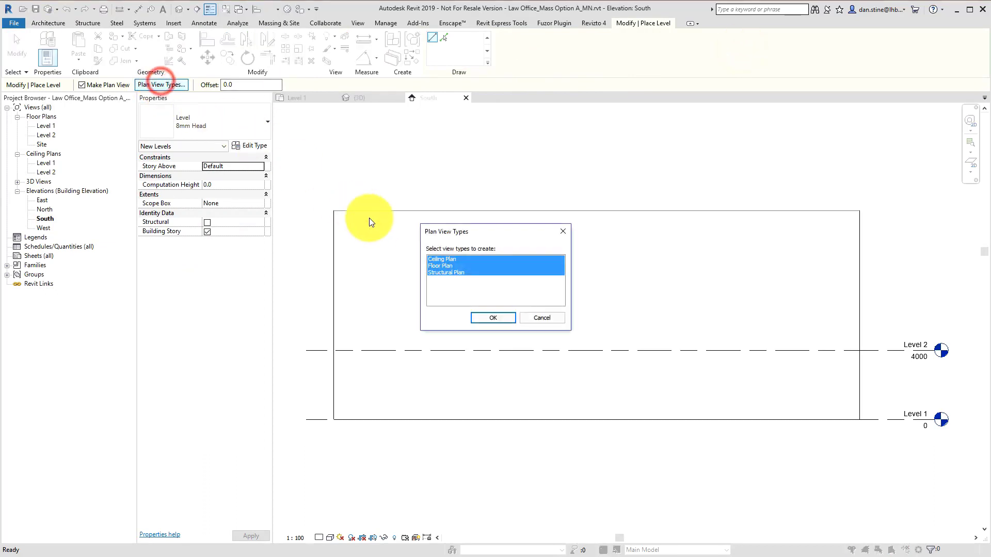
left_click(492, 318)
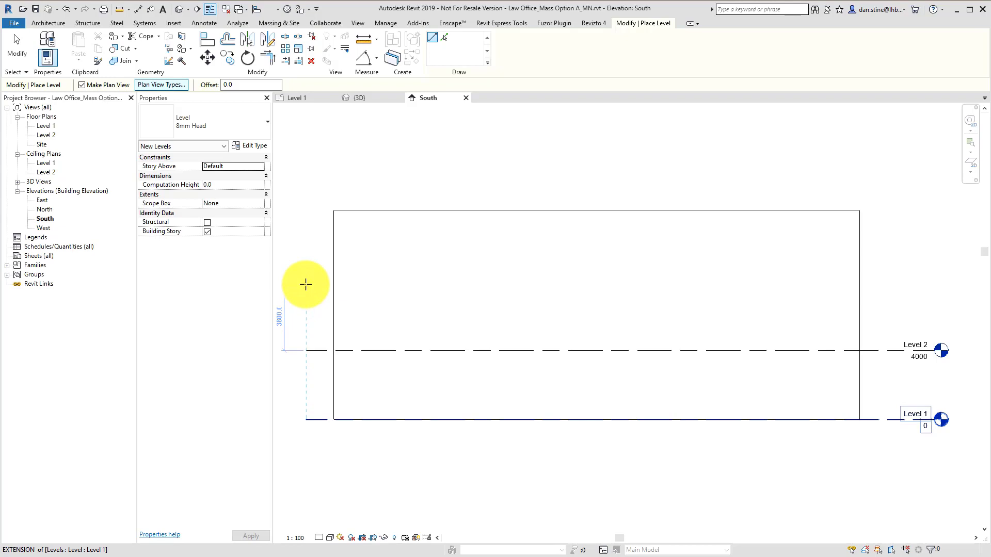
left_click(305, 282)
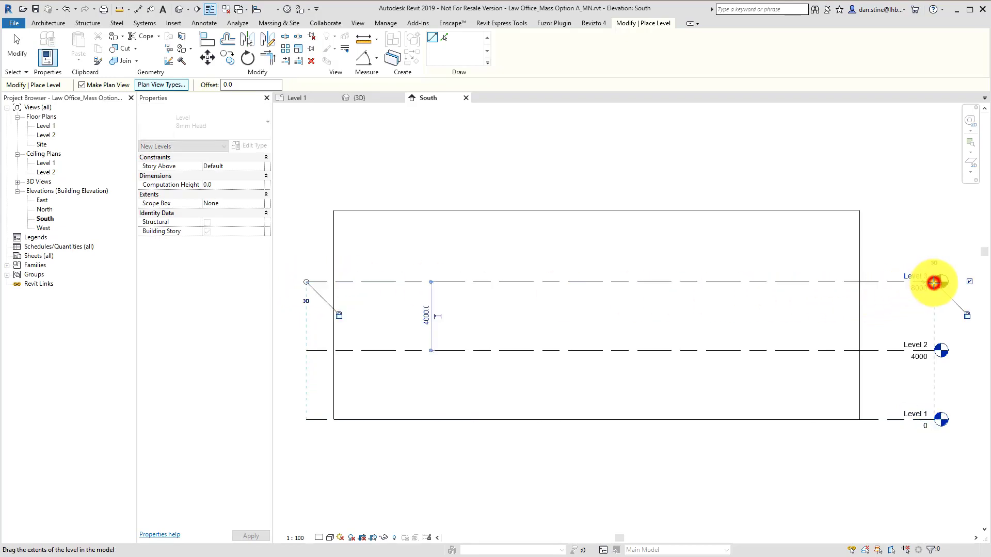
left_click(934, 281)
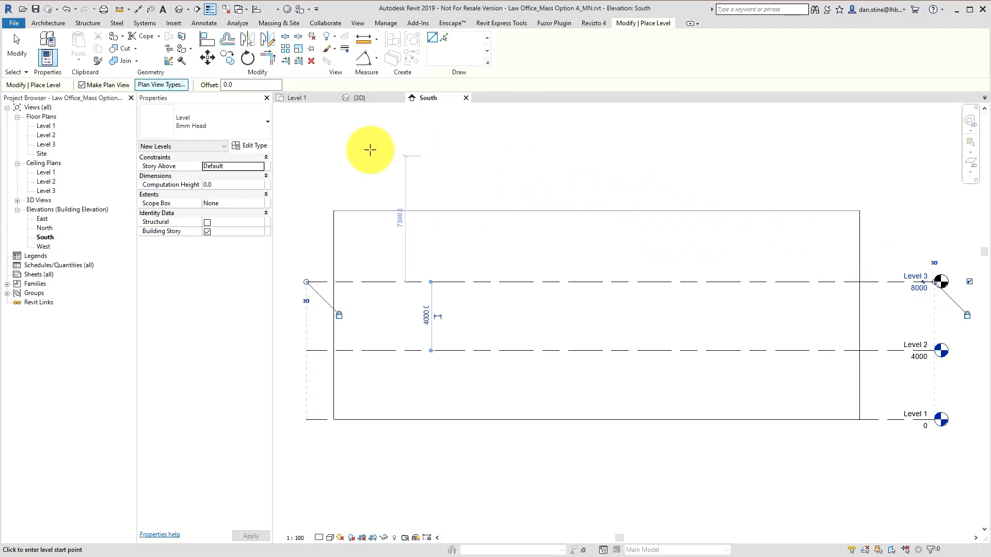
Step: Add a 12000 level with only a floor plan, renamed Roof with matching views
left_click(161, 84)
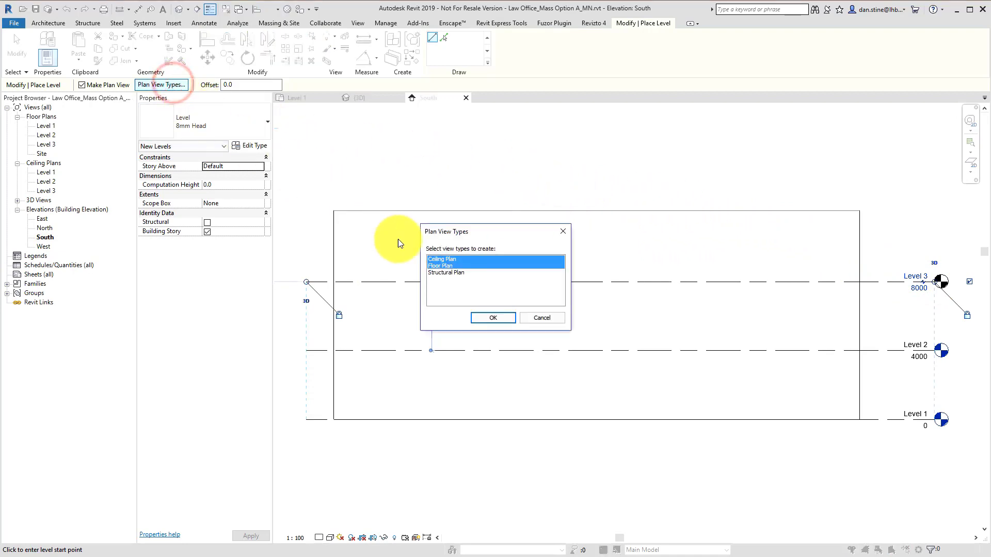
left_click(440, 265)
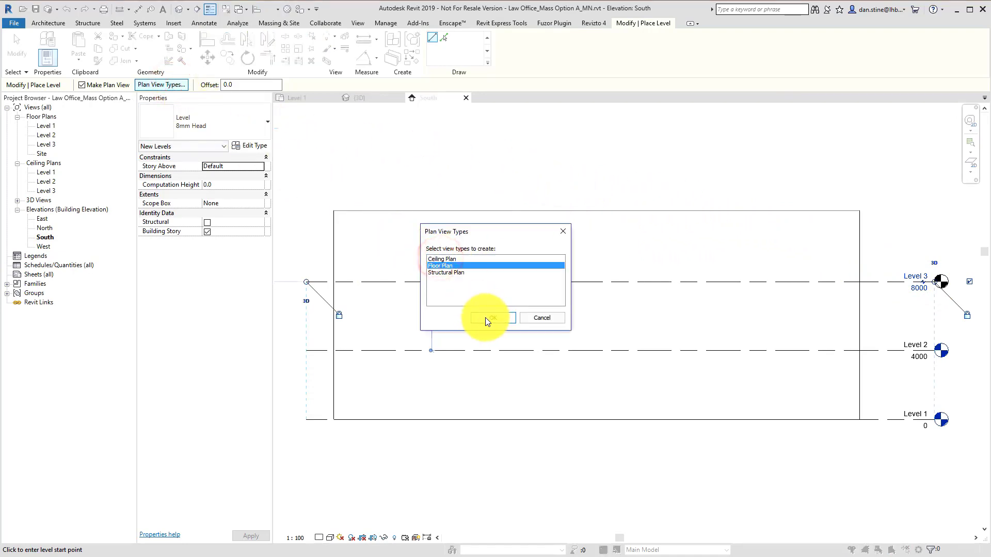
left_click(493, 318)
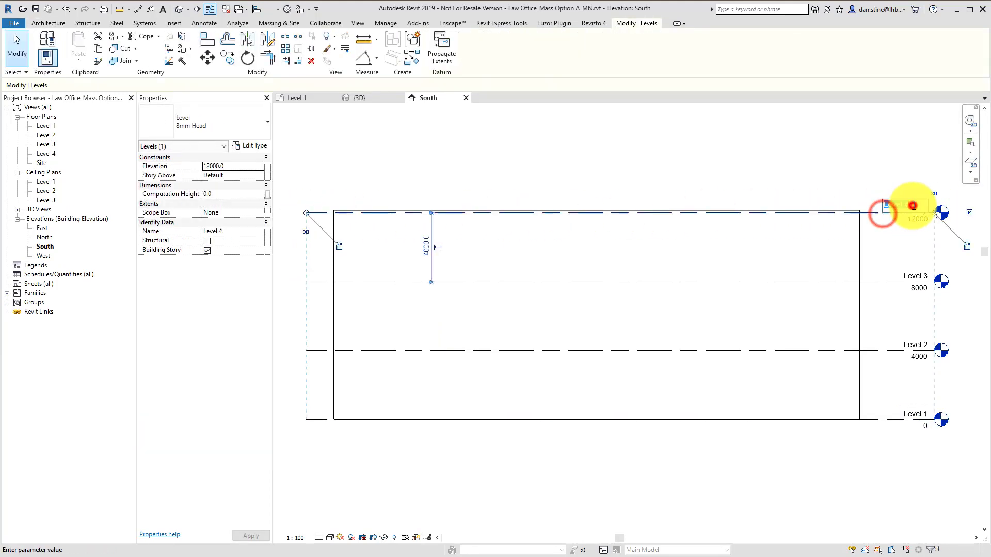
type("Roof")
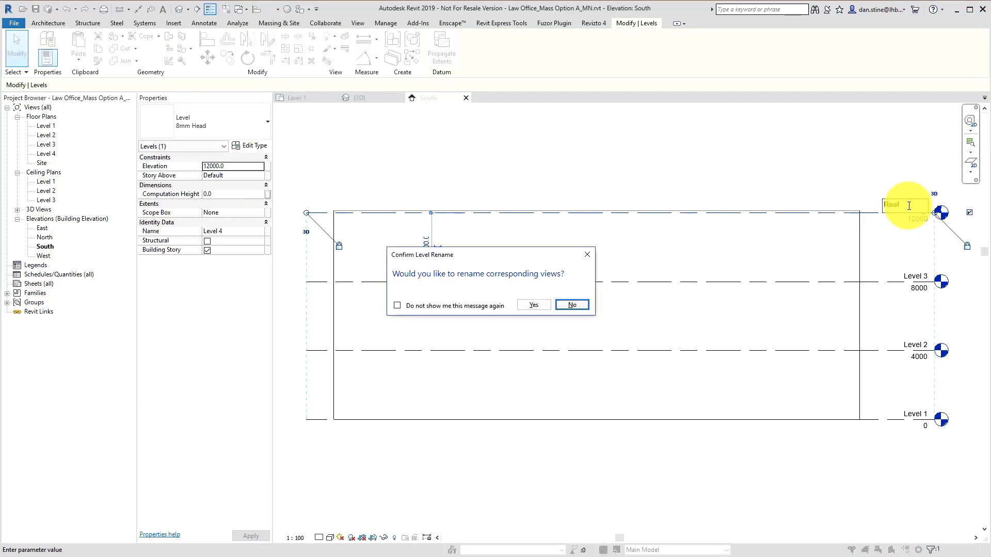
left_click(533, 305)
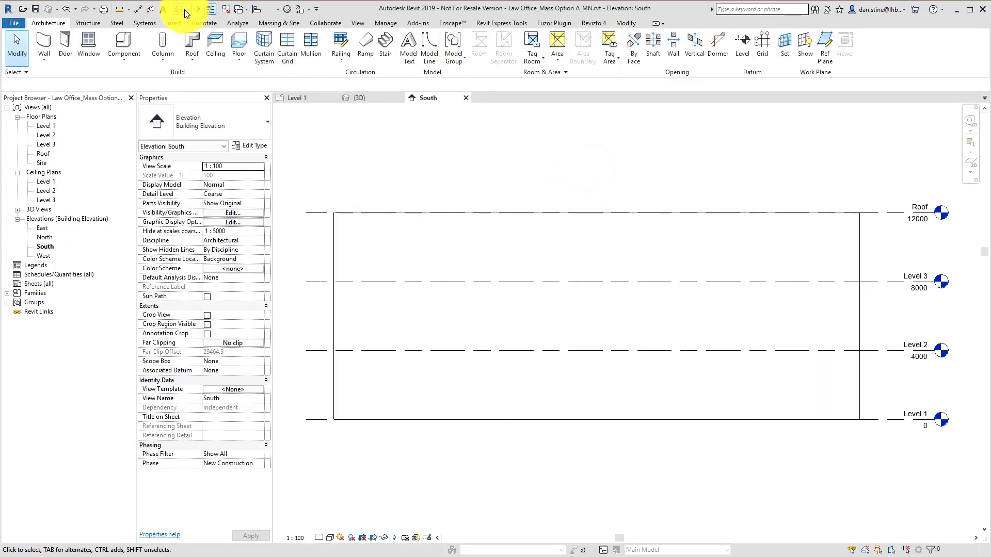
left_click(358, 97)
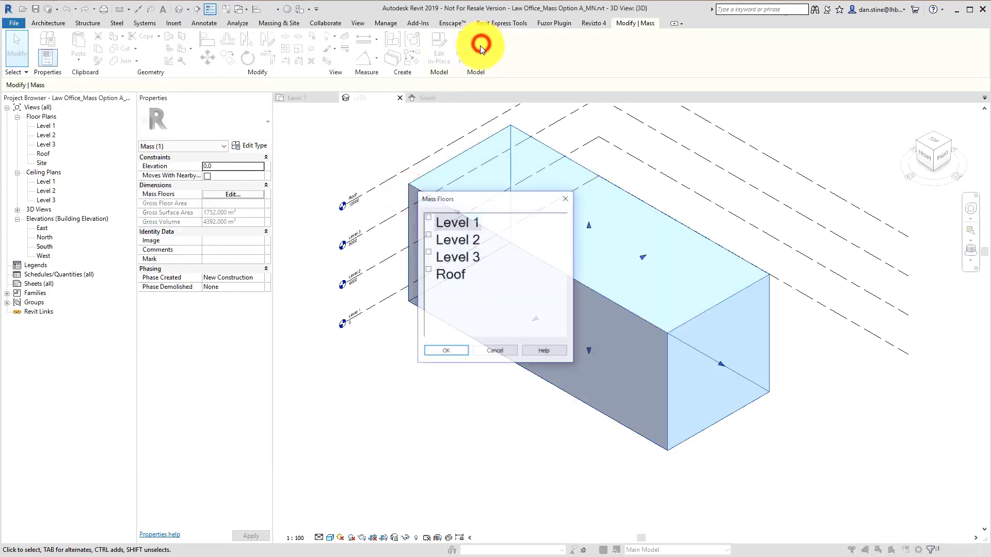
left_click(428, 216)
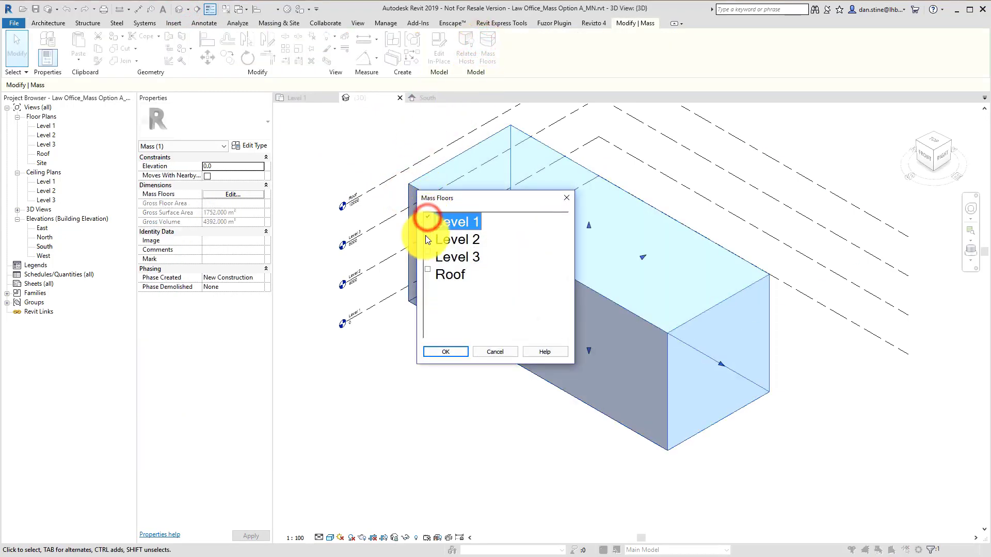
left_click(446, 351)
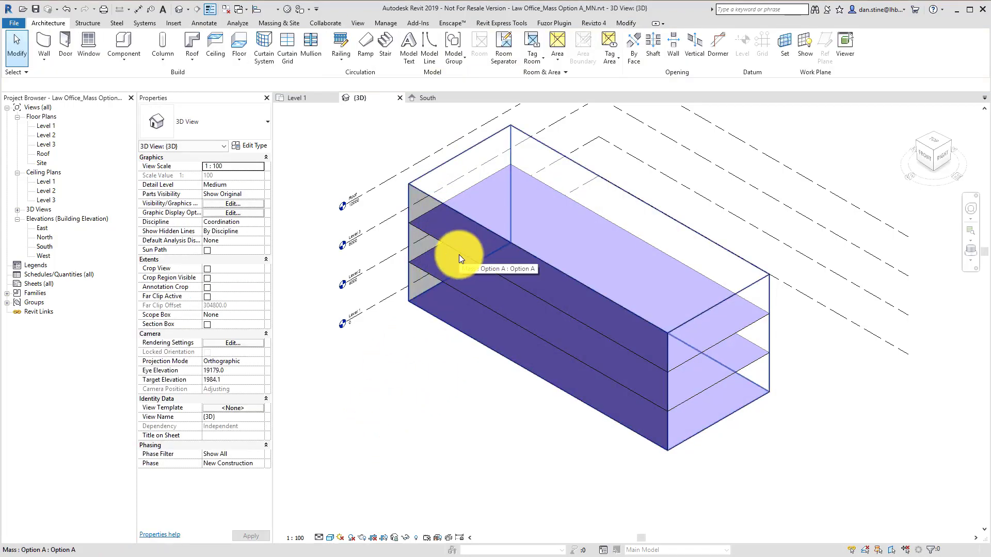
left_click(460, 259)
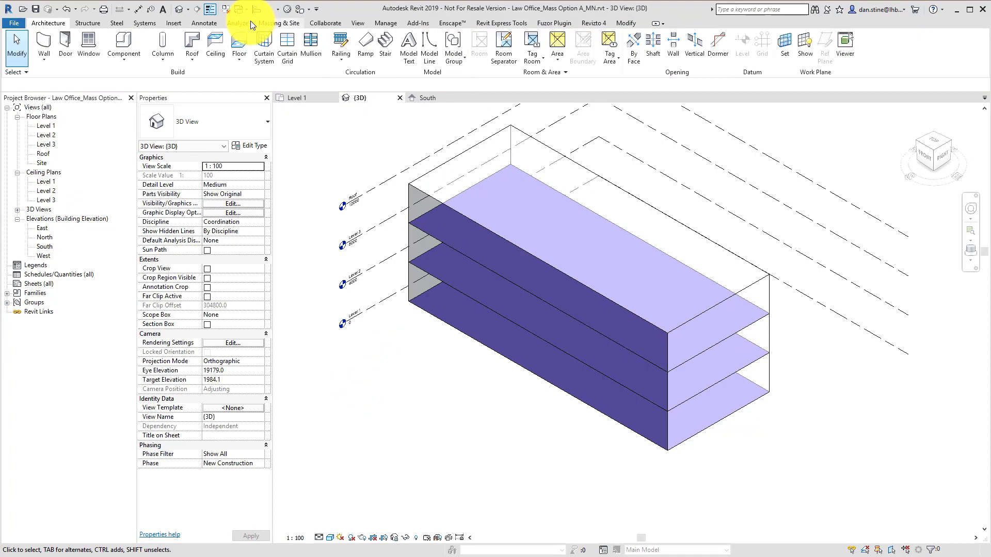
Step: Set the project location to Duluth, MN in the Analyze tab's Location settings
left_click(237, 23)
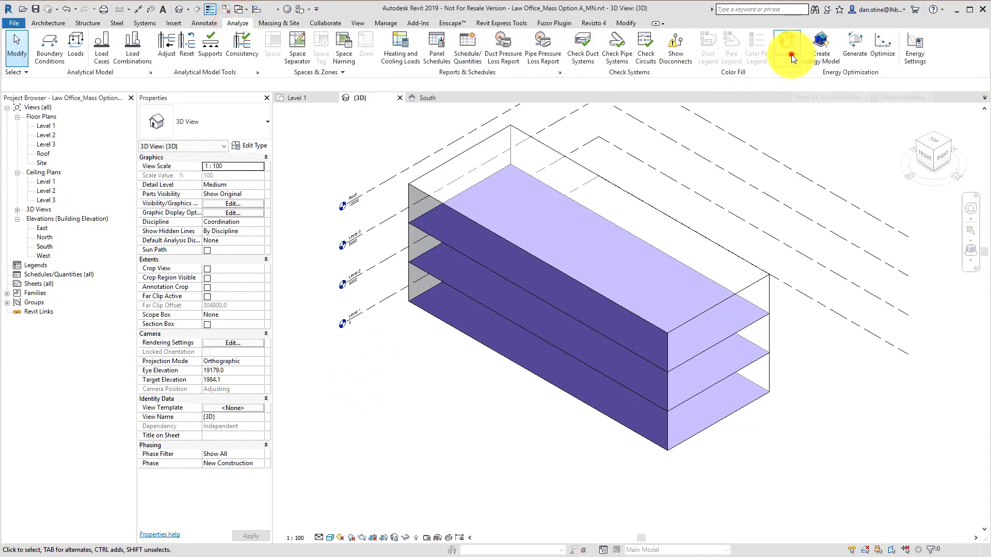
left_click(787, 41)
type("Duluth")
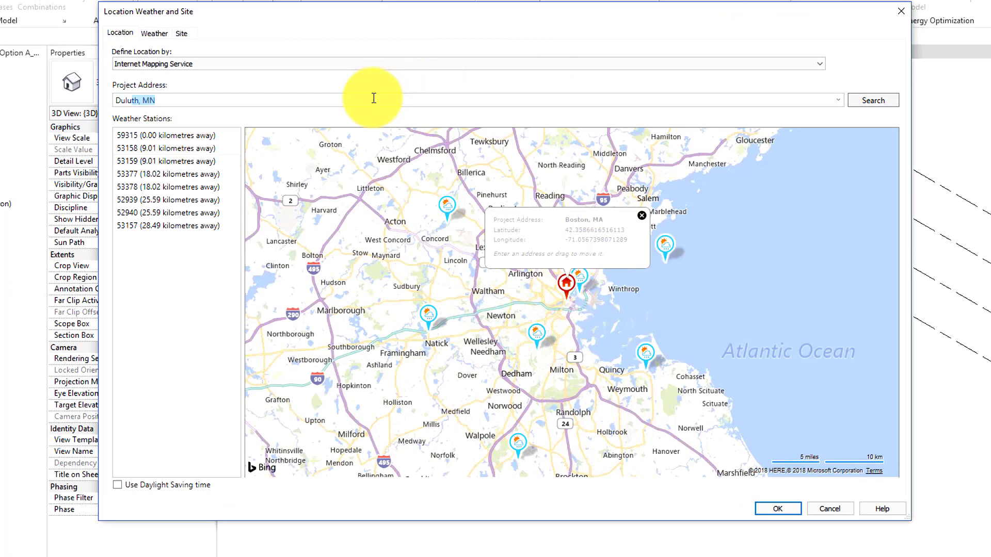
left_click(873, 100)
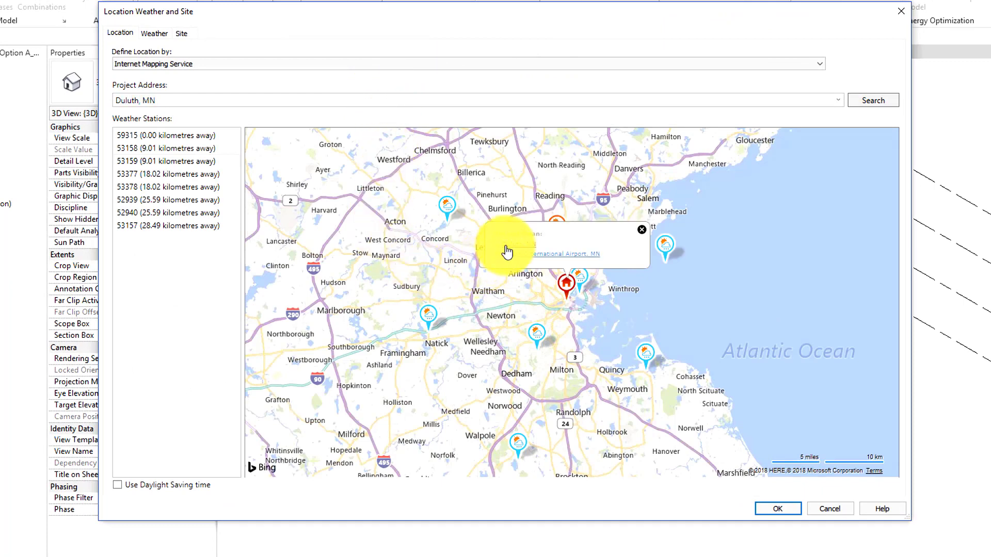
left_click(873, 101)
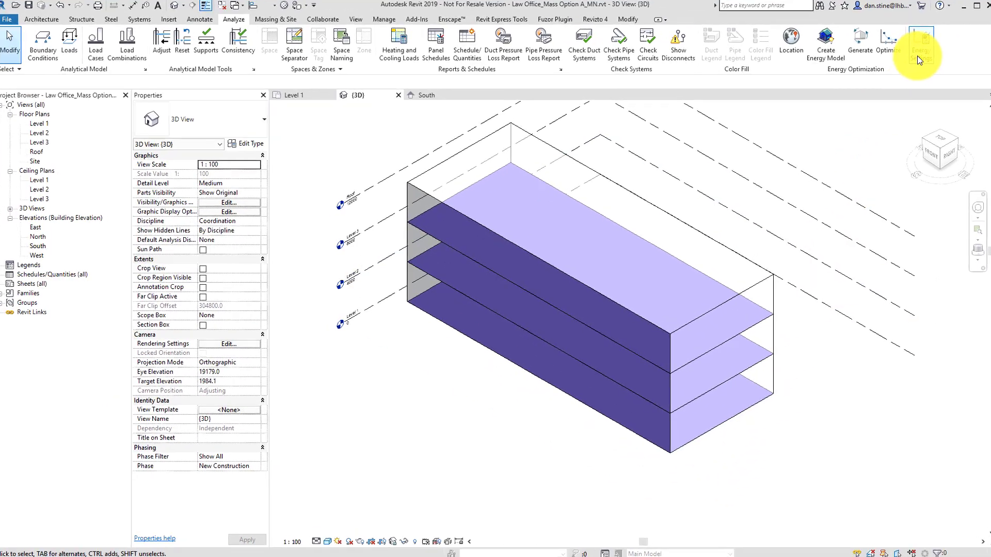
left_click(921, 40)
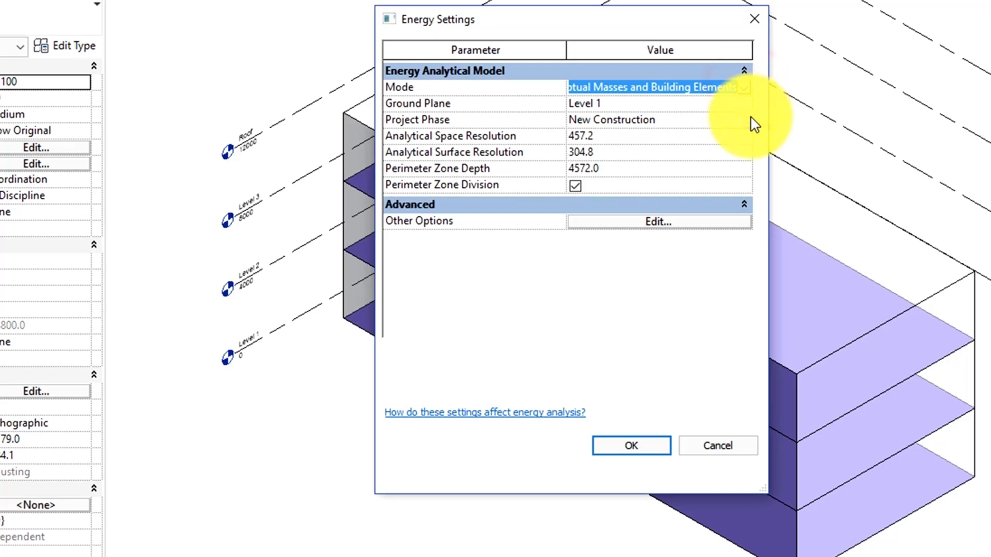
left_click(632, 119)
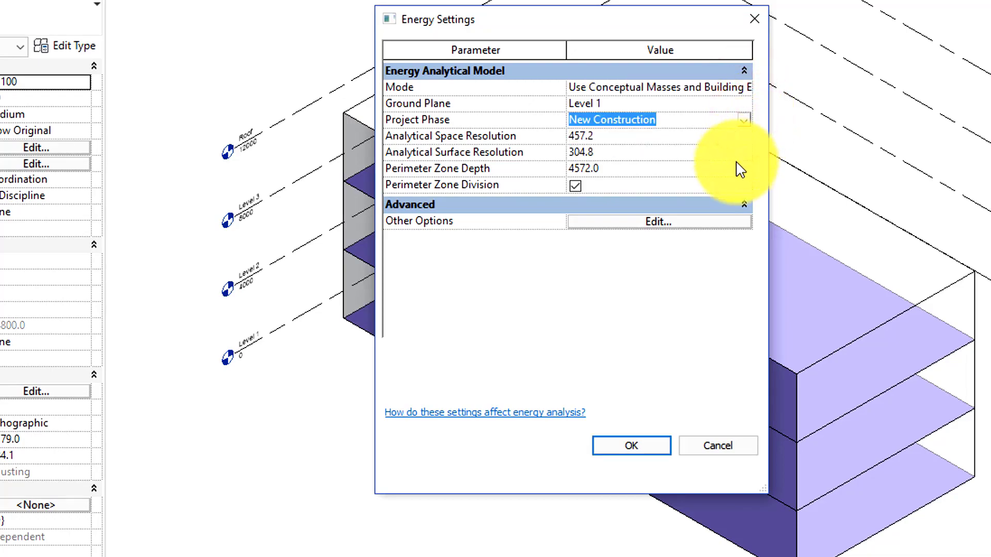
left_click(640, 430)
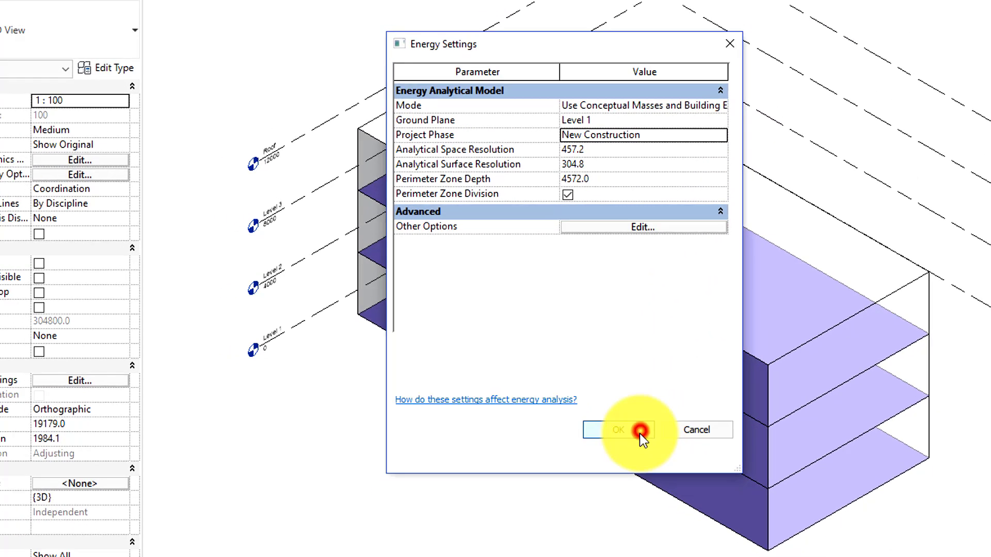
left_click(619, 430)
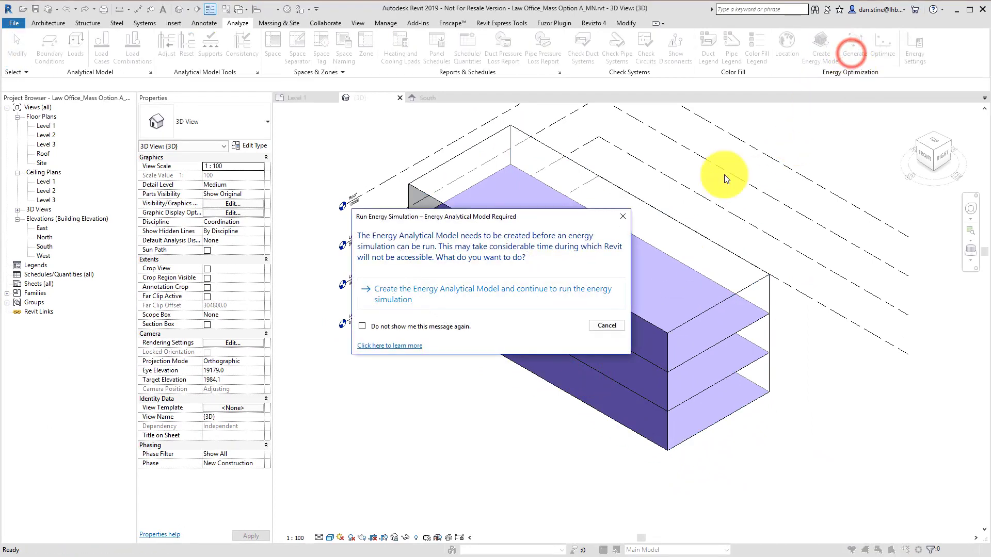
Step: Generate the energy analytical model and send it for simulation
left_click(466, 293)
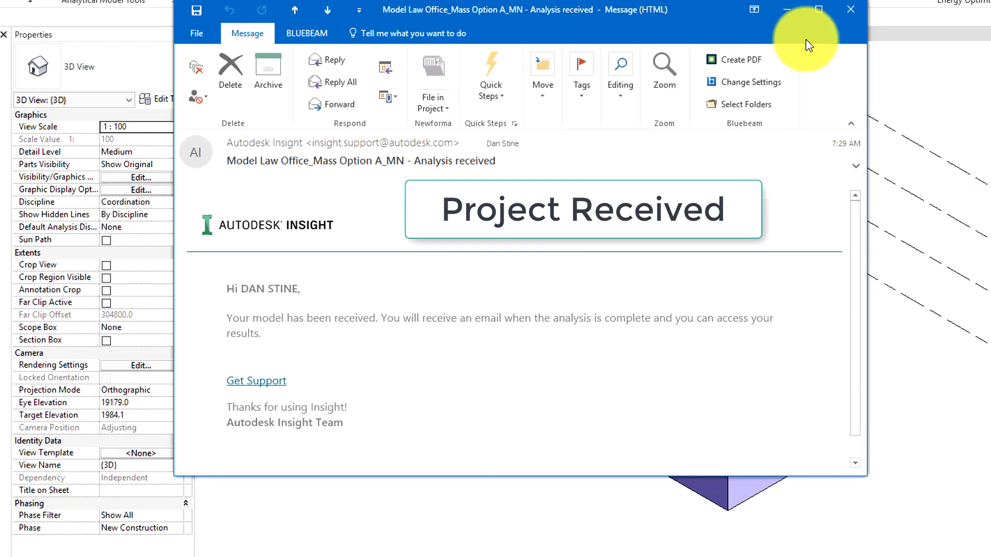
Step: Close the Project Received email and scroll the Analysis Complete email to View Insight
left_click(850, 9)
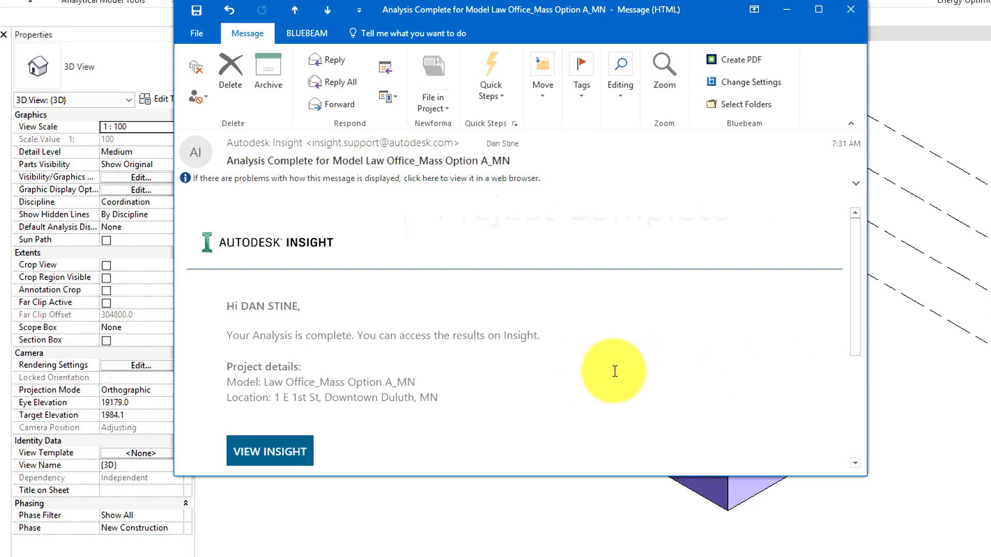
scroll("down", 3)
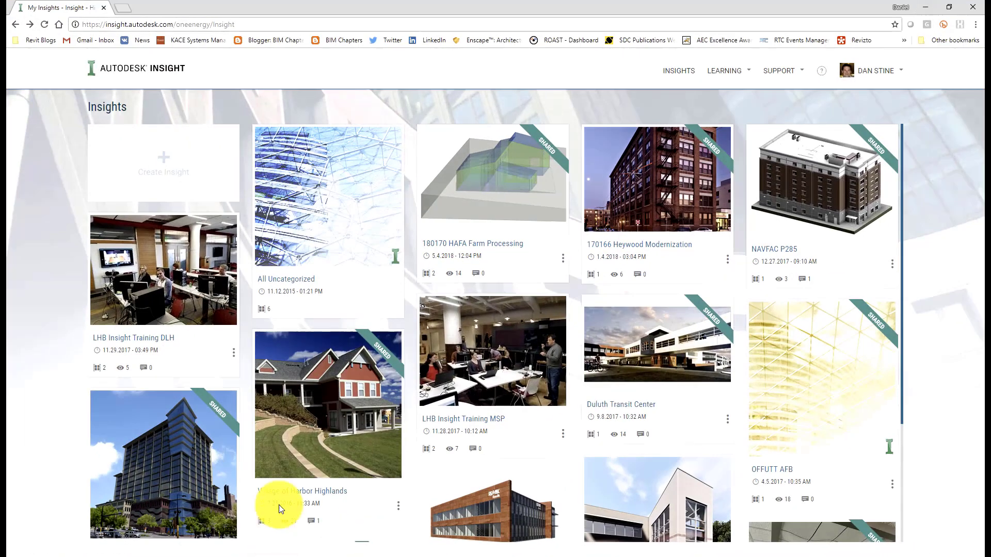
Step: Create an insight with the Law Office_Mass Option A_MN model, named Law Office
left_click(296, 281)
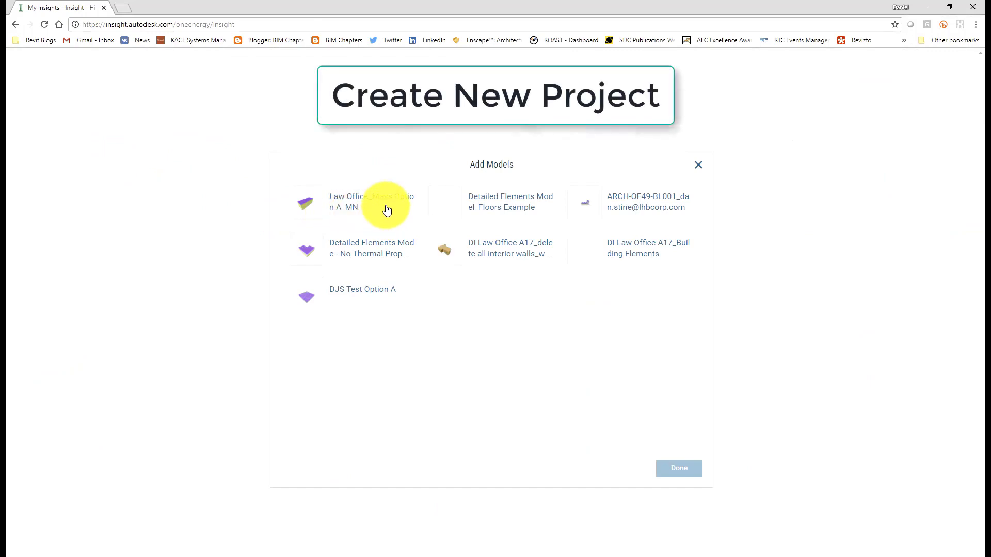
left_click(371, 202)
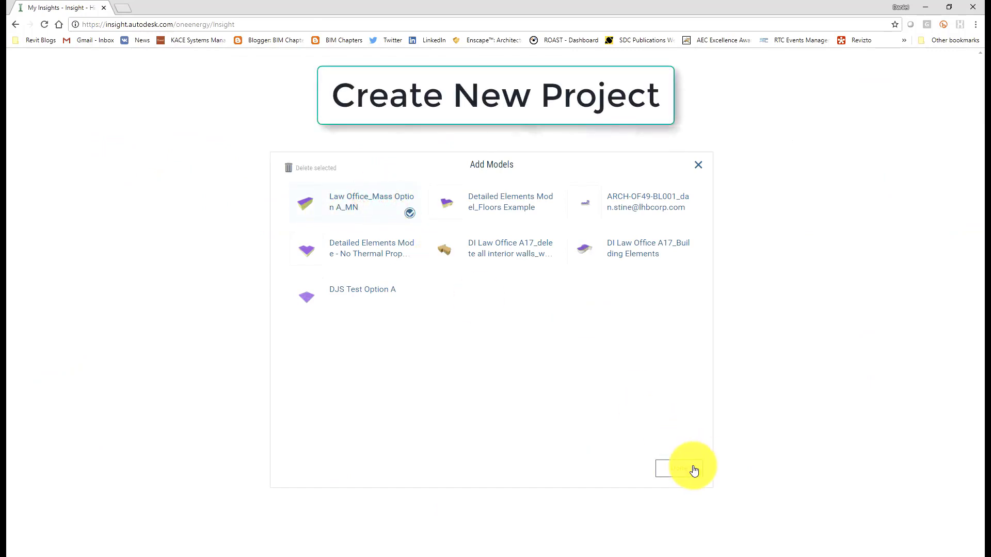
left_click(698, 165)
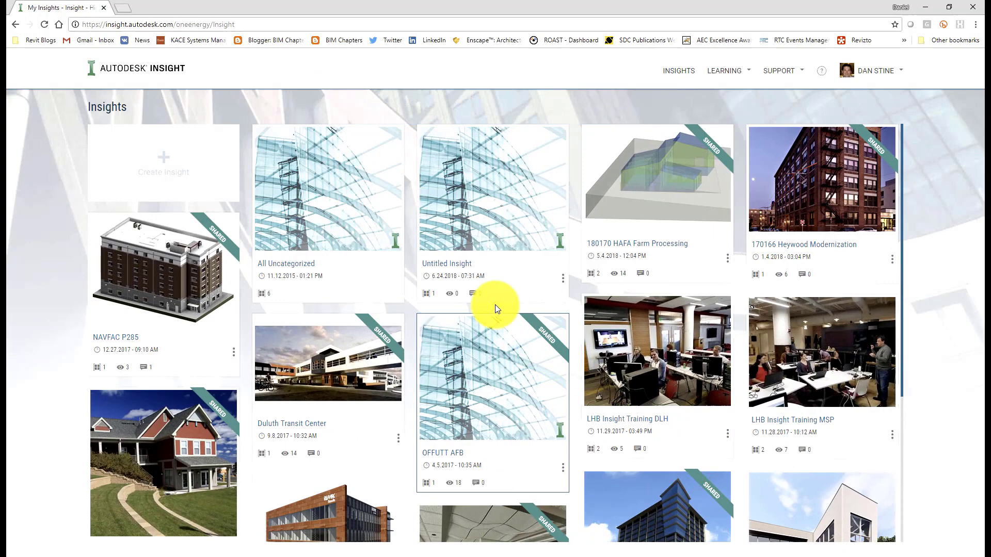
mouse_move(569, 286)
type("Law")
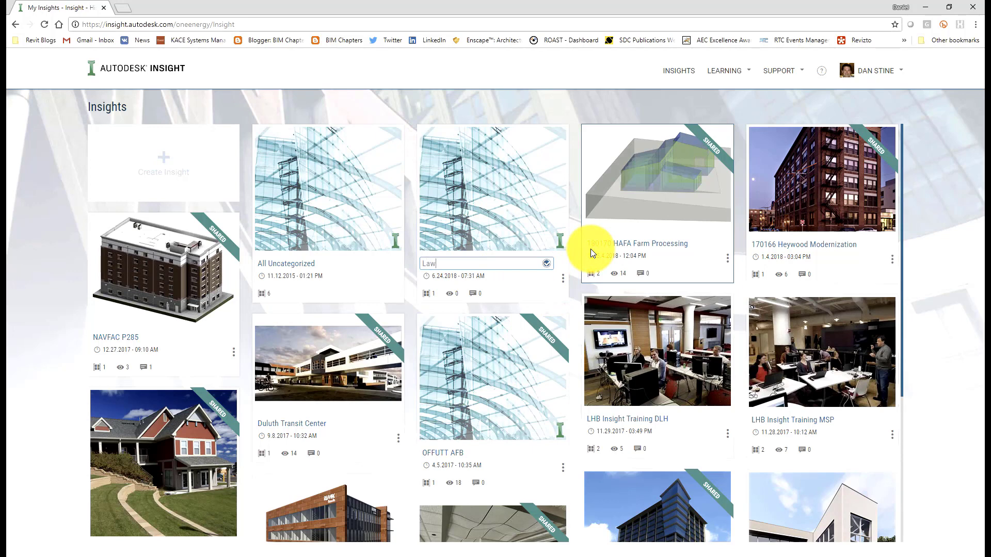
type("Office")
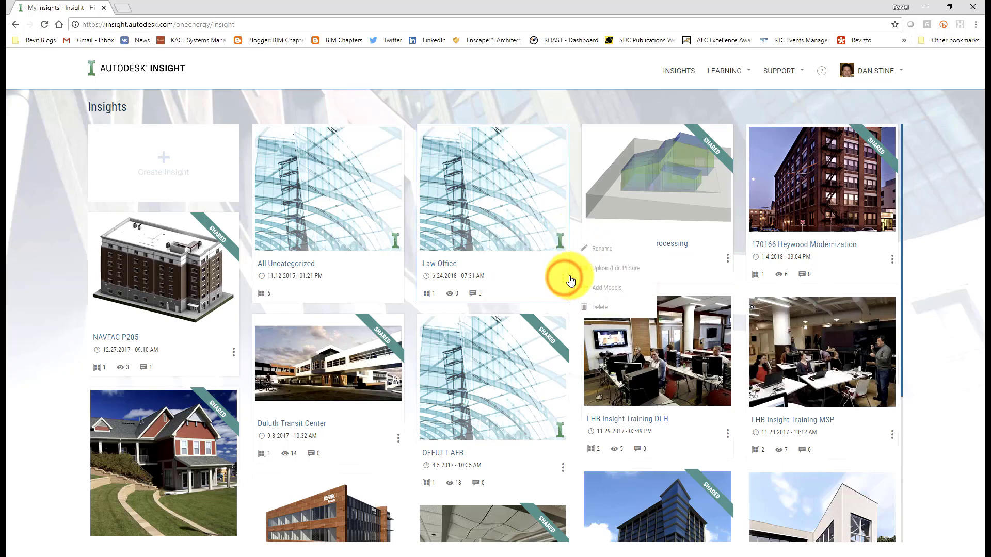
Step: Upload 'Law Office - Exterior.png' as the insight's picture
left_click(616, 269)
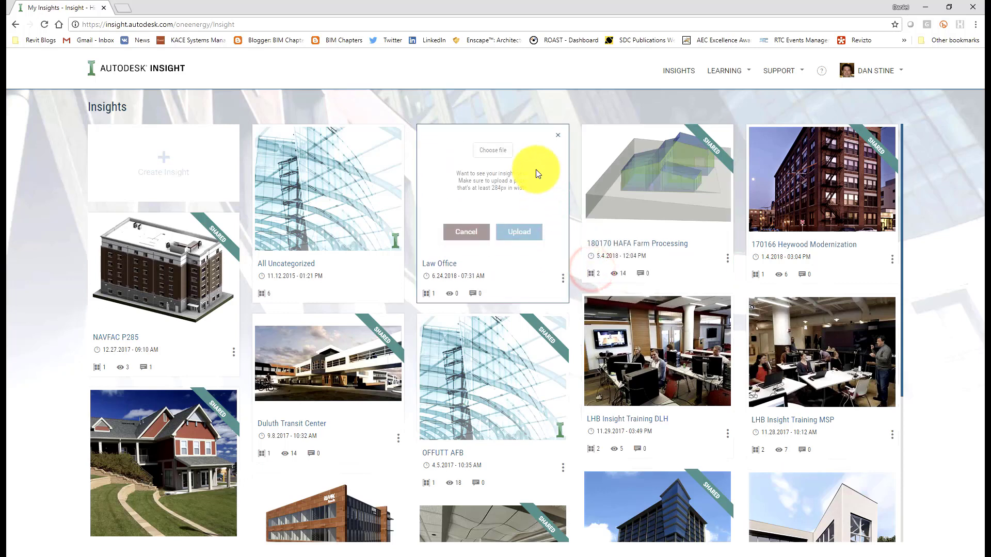
left_click(493, 150)
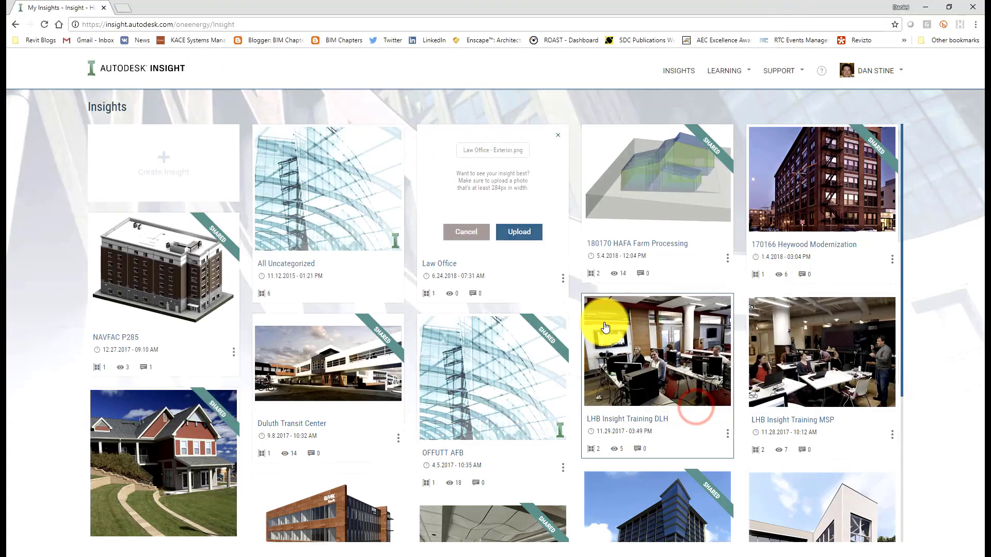
left_click(520, 231)
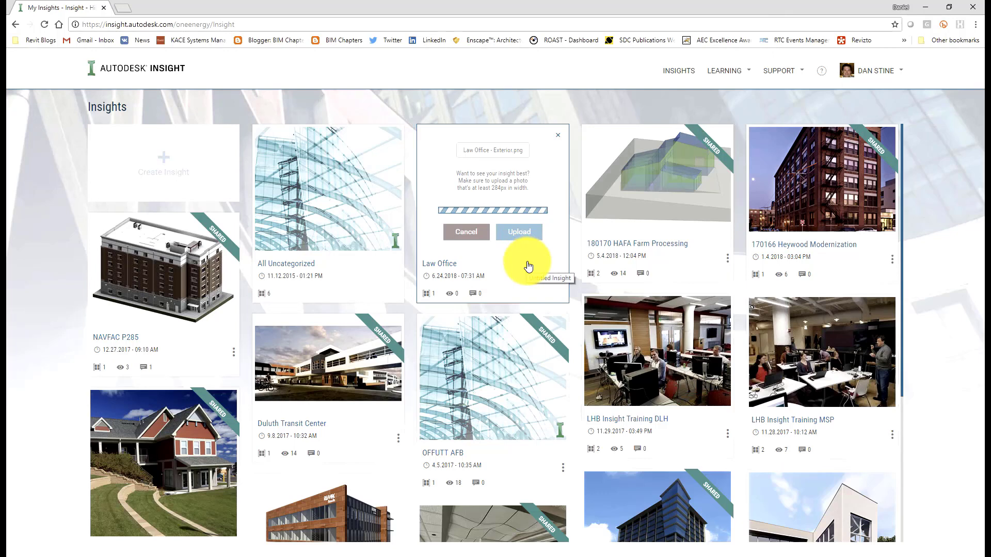
left_click(519, 232)
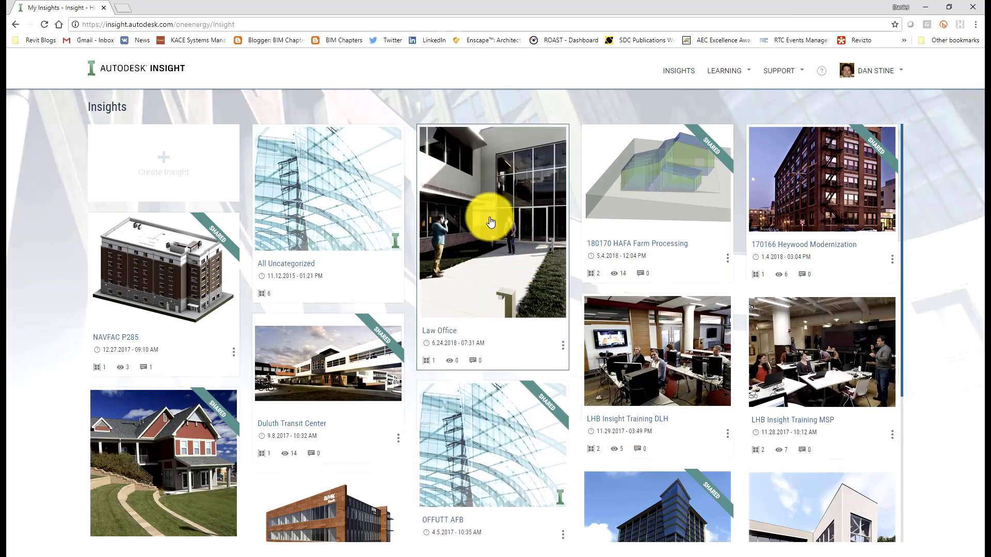
Step: Open the Law Office insight and its Law Office_Mass Option A_MN model card
left_click(492, 222)
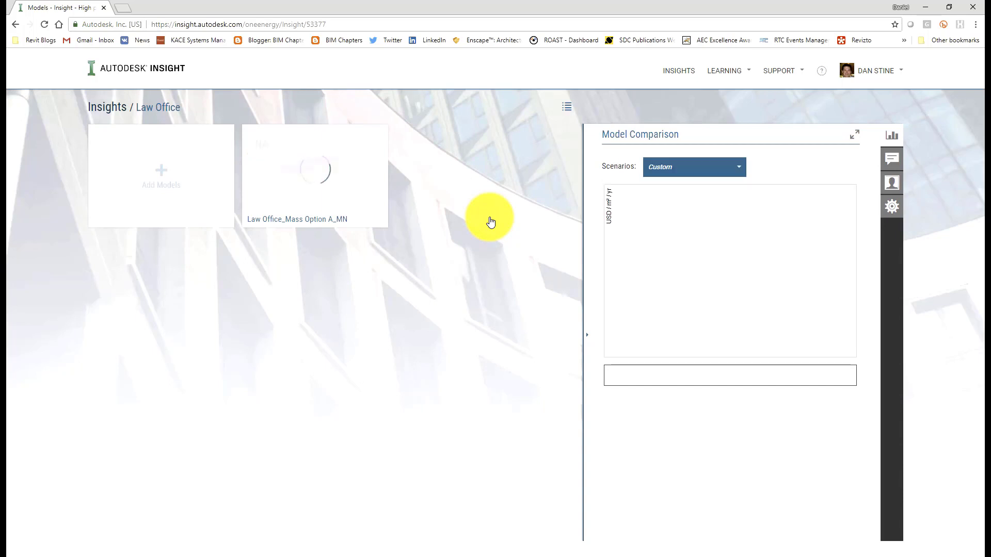
left_click(314, 176)
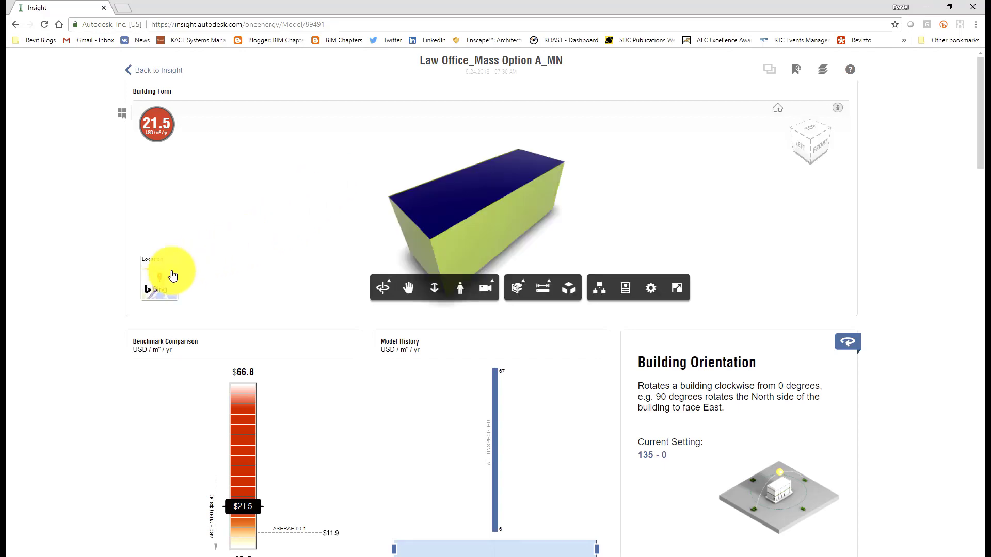
Step: Review the Duluth weather station map, annual and seasonal windroses, then close the weather view
left_click(159, 277)
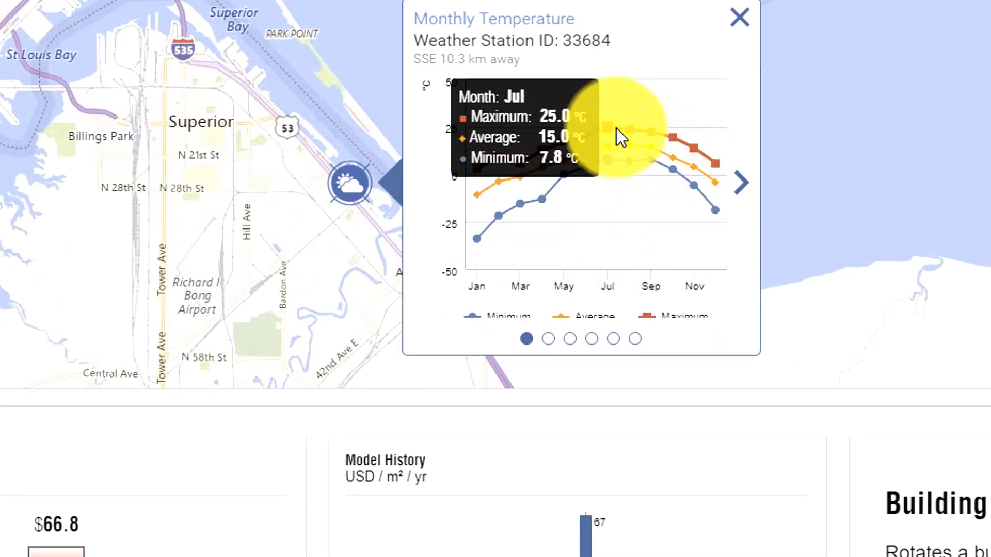
mouse_move(545, 203)
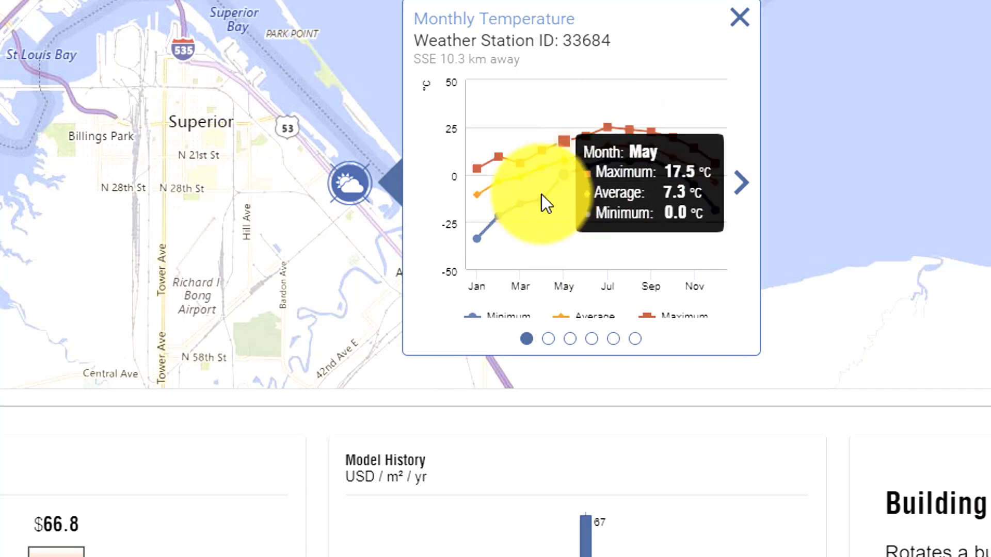
mouse_move(475, 256)
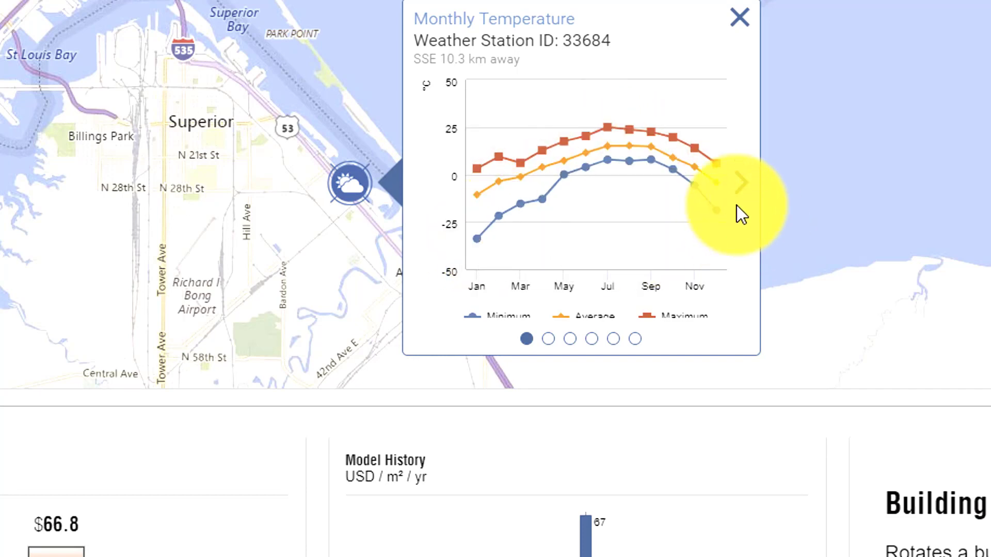
left_click(740, 182)
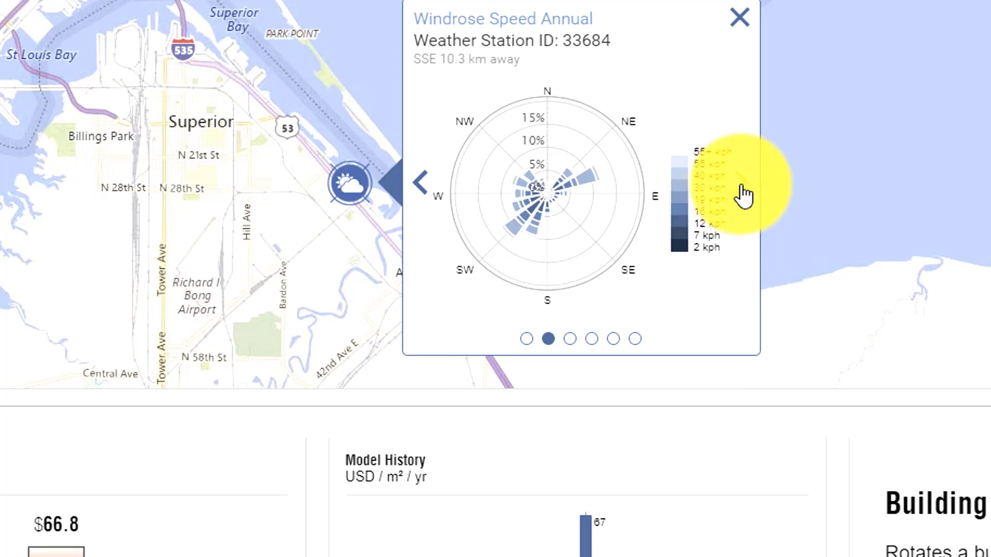
left_click(570, 338)
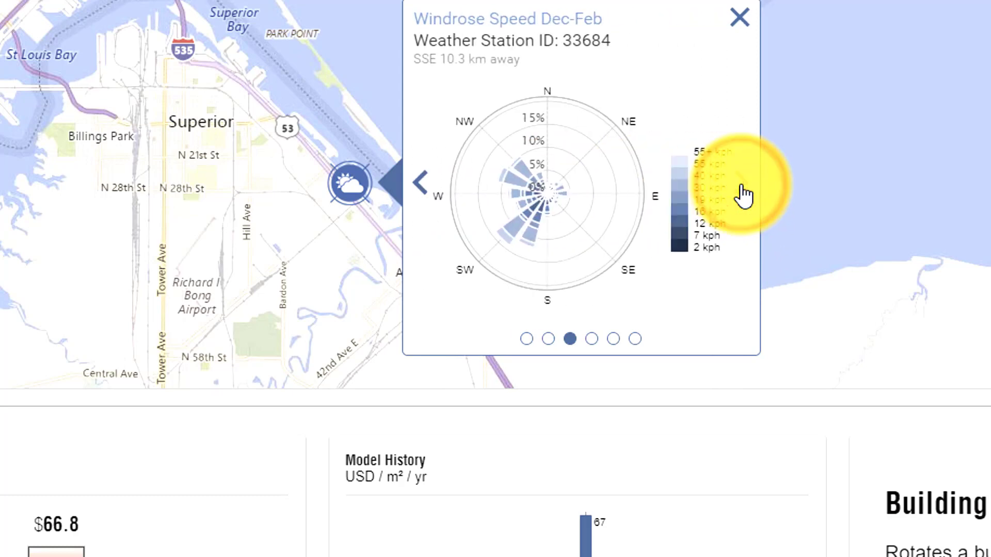
left_click(592, 339)
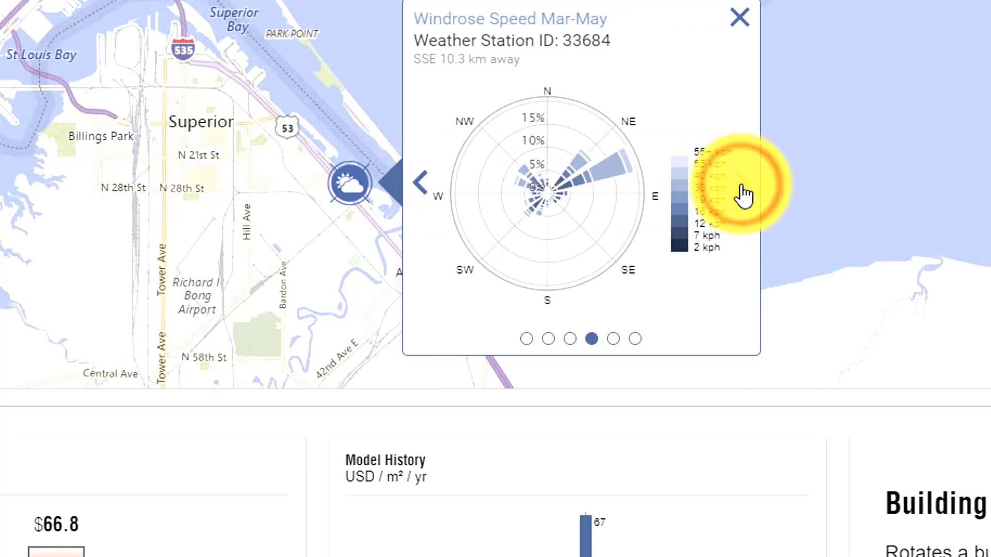
left_click(615, 339)
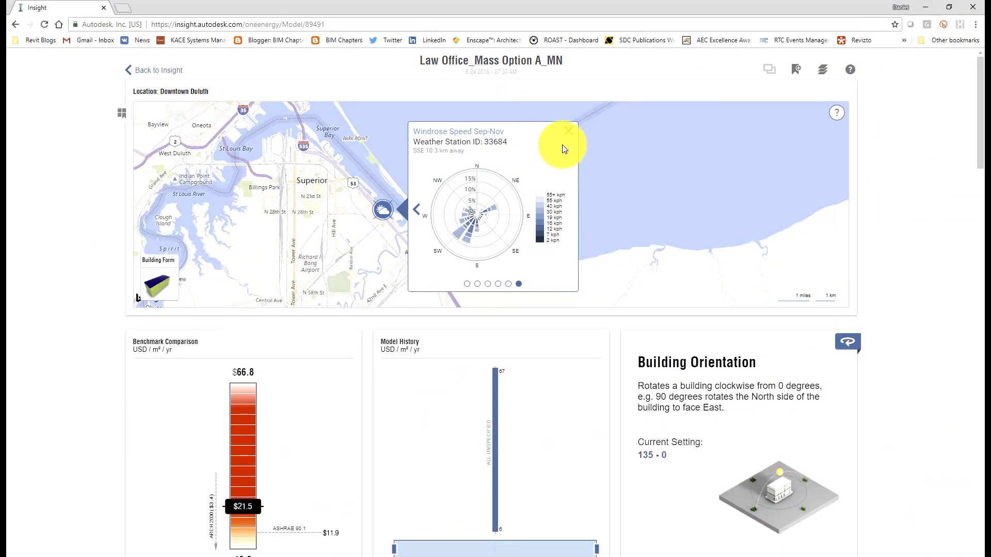
left_click(568, 130)
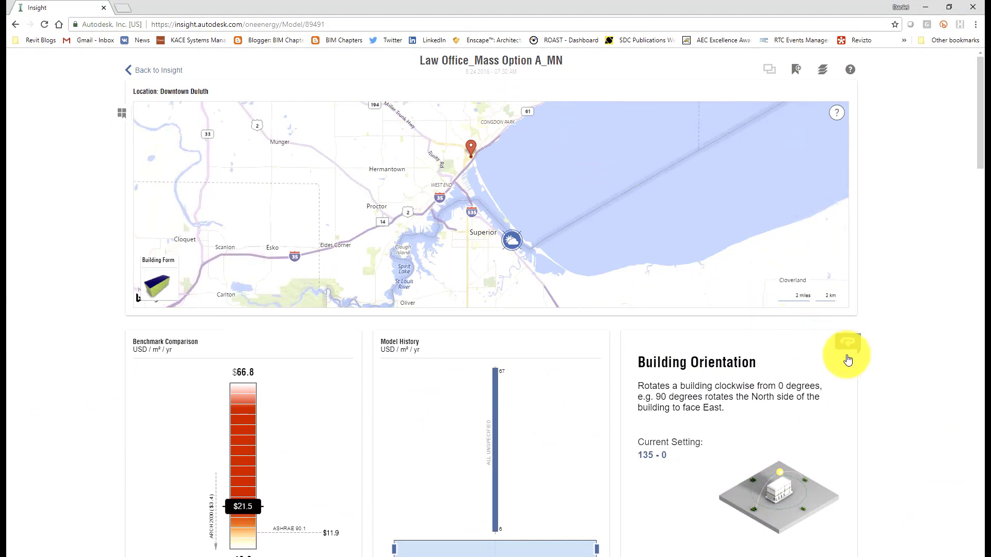
Step: Review the cost graphs: flat for Building Orientation, steep for Operating Schedule
left_click(847, 343)
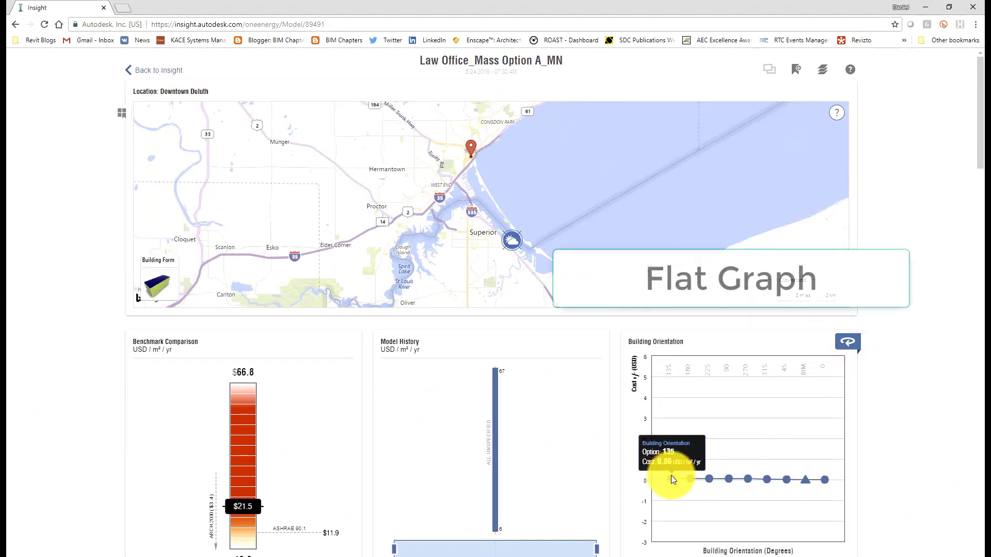
mouse_move(815, 493)
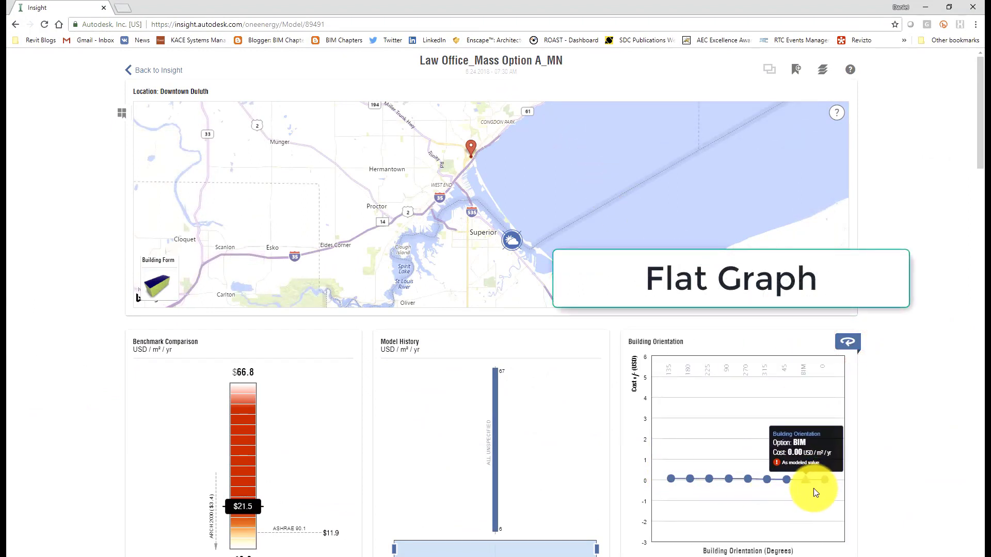
scroll("down", 3)
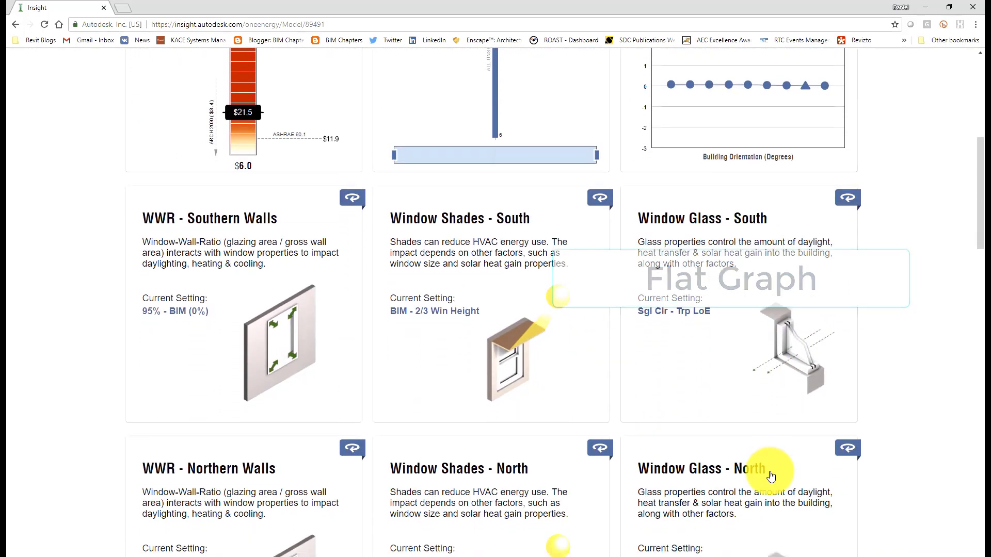
scroll("down", 3)
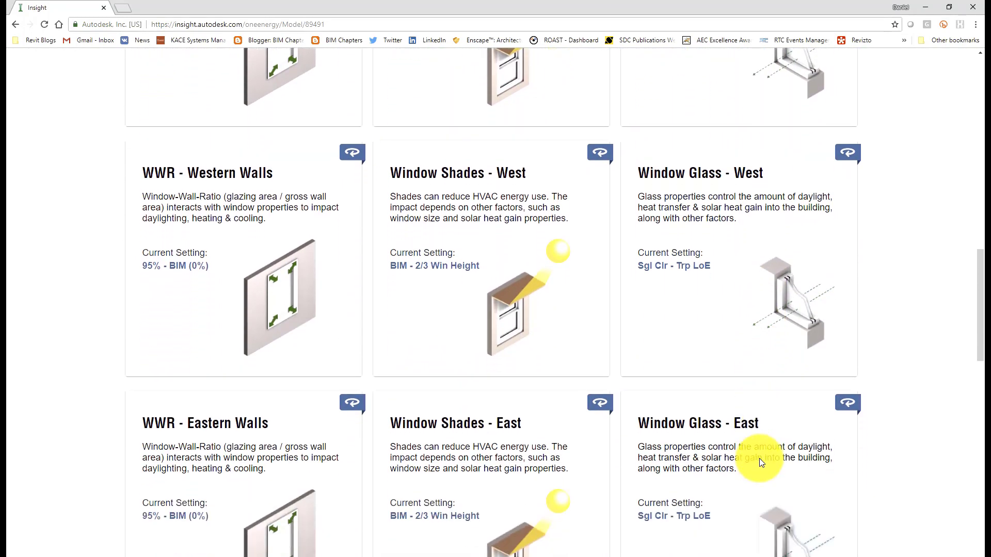
scroll("down", 3)
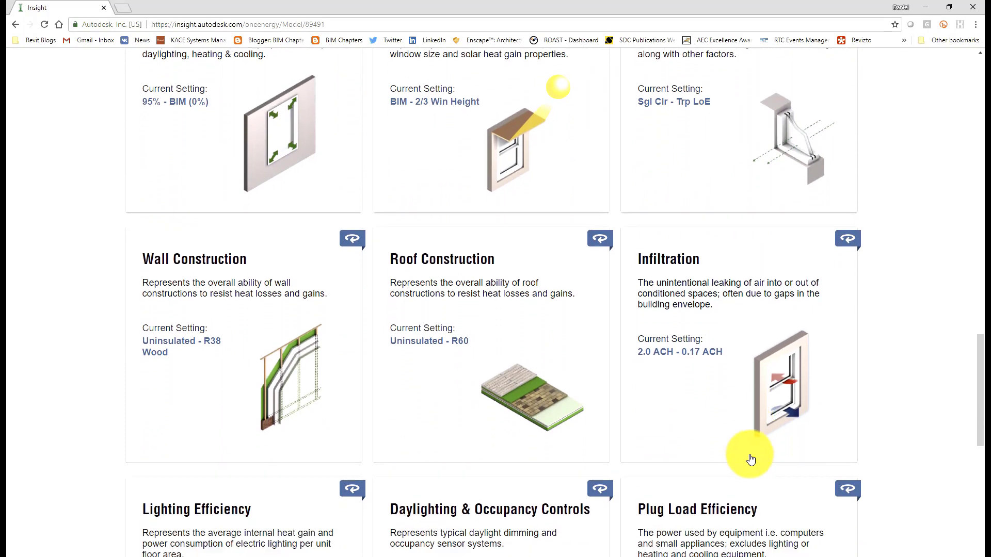
scroll("down", 3)
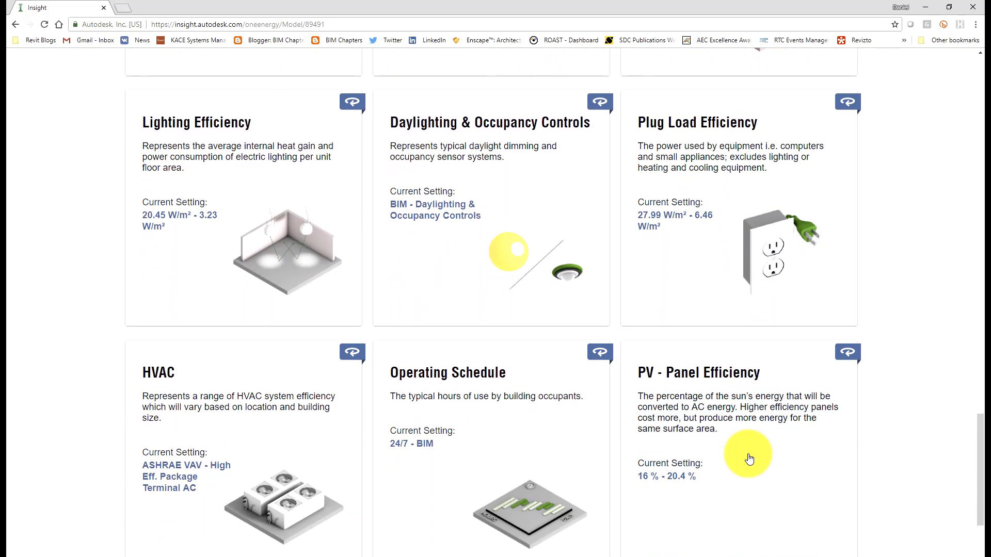
scroll("down", 3)
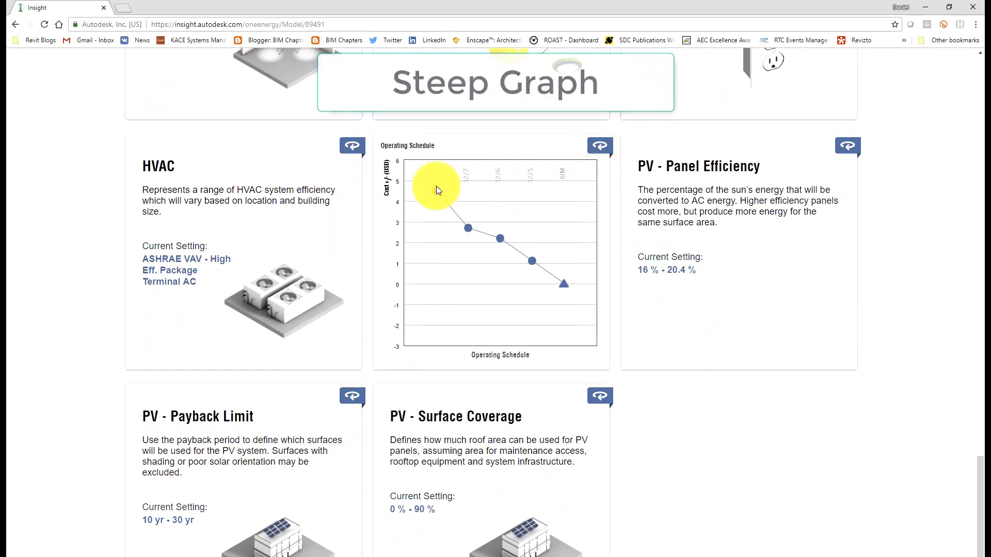
mouse_move(562, 285)
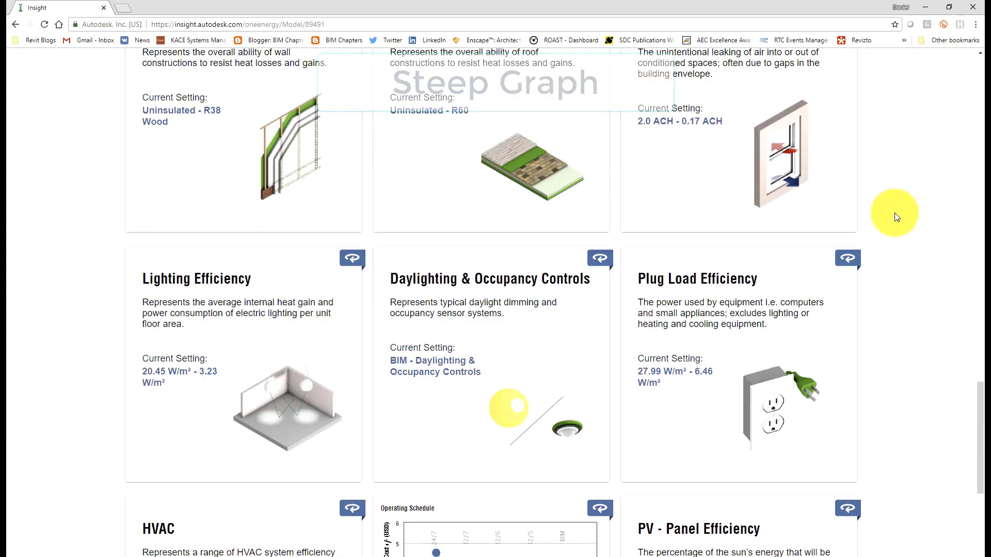
scroll("down", 3)
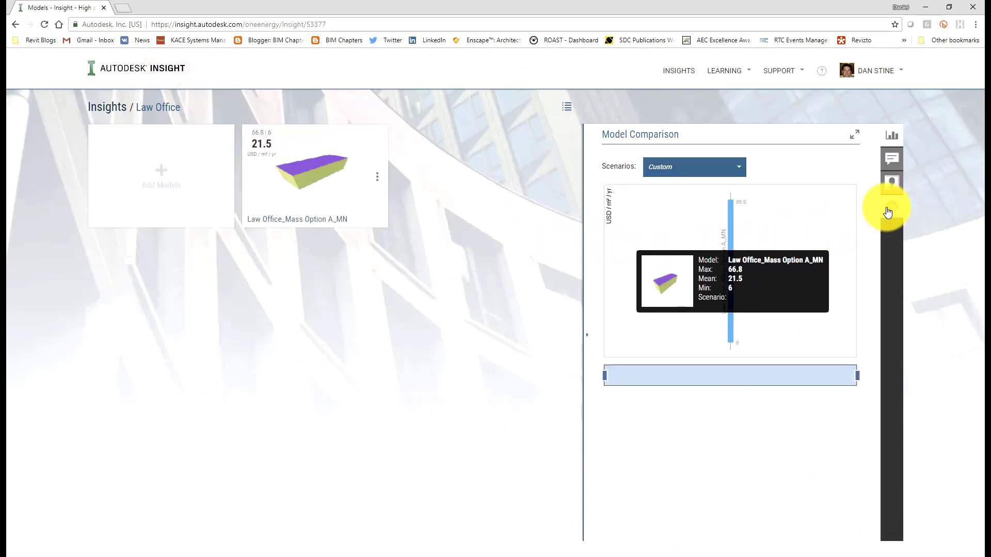
Step: Sort widgets by importance, switch currency to EUR, and enter electricity rate 0.1003 and gas rate
left_click(892, 206)
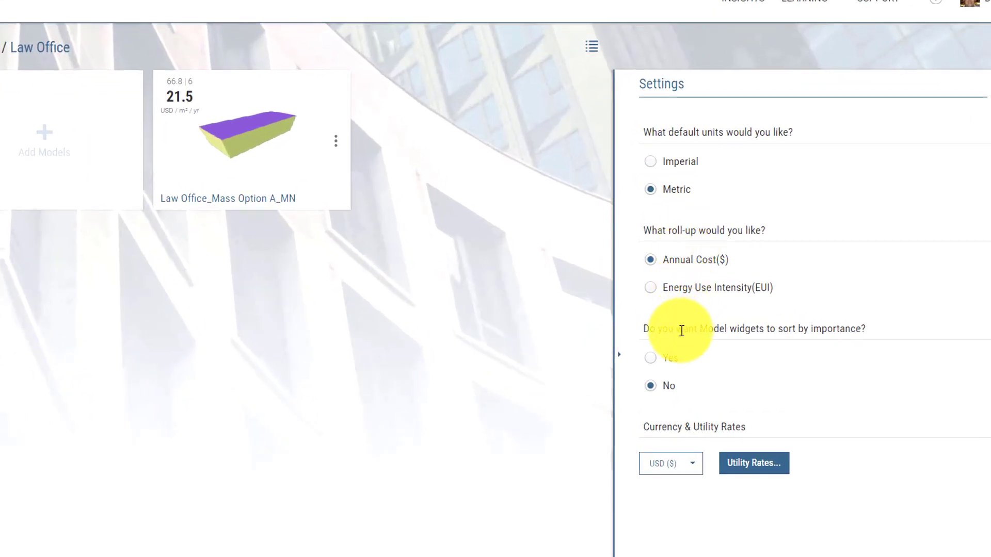
left_click(650, 357)
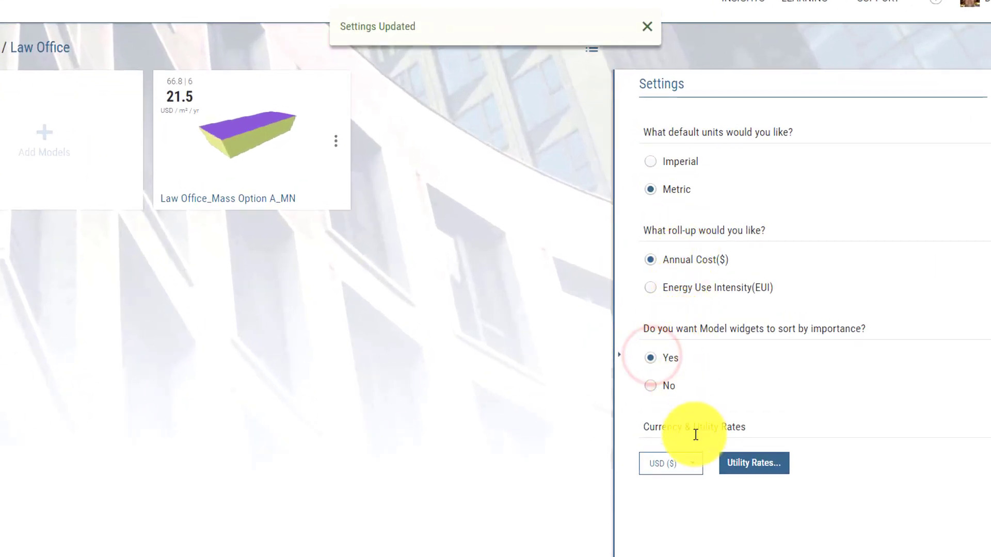
left_click(690, 464)
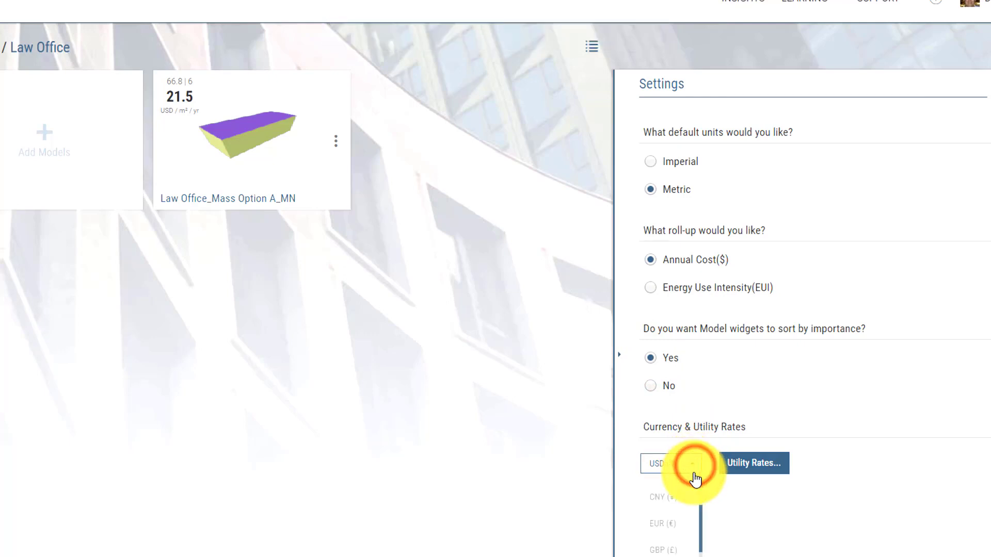
left_click(754, 463)
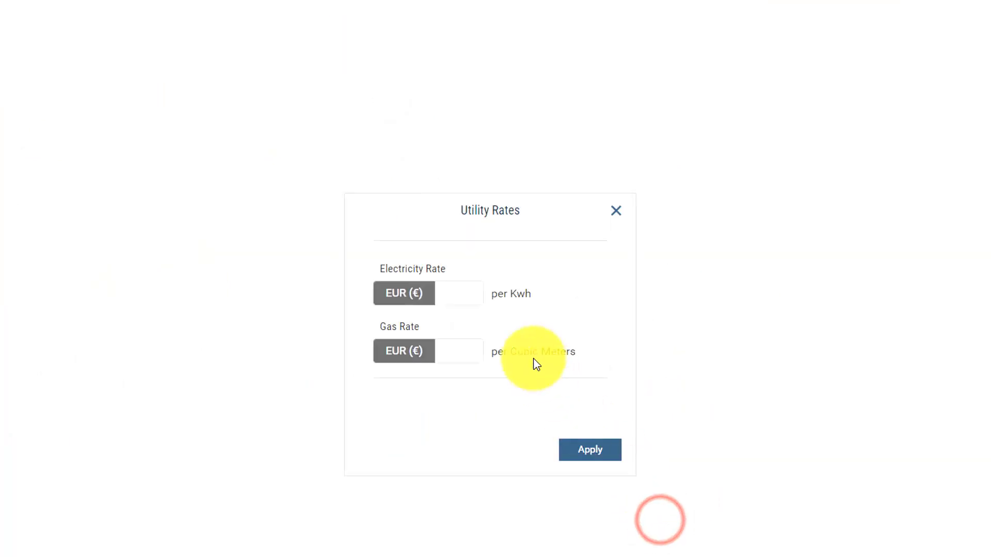
left_click(455, 294)
type("0.1003")
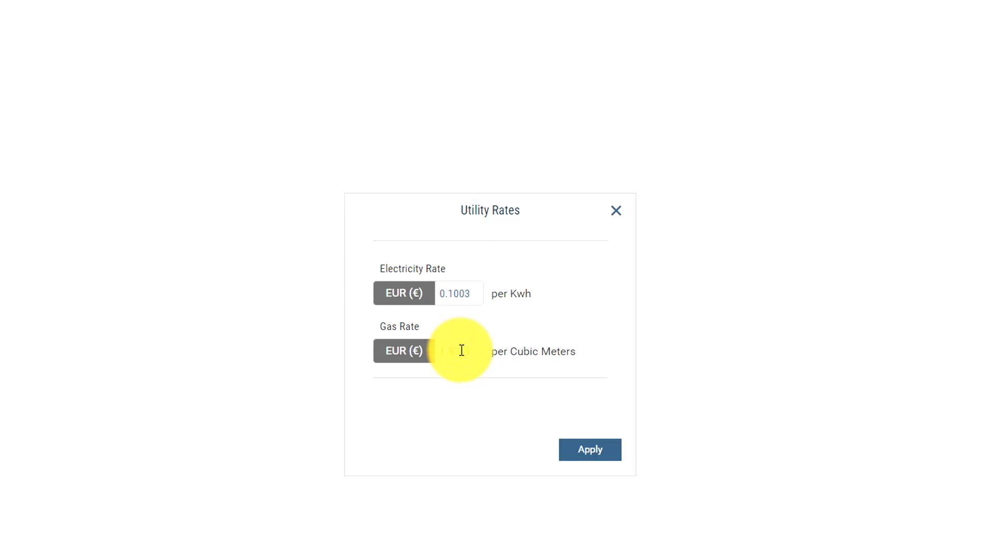
left_click(589, 450)
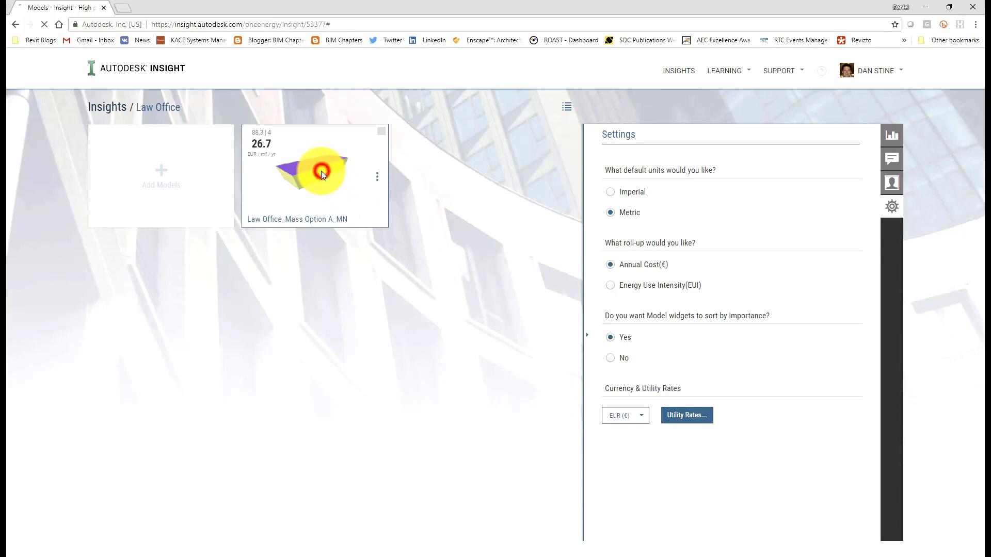
Step: Open Law Office_Mass Option A_MN and show the headline as EUI, 368 kWh/m²/yr
left_click(322, 175)
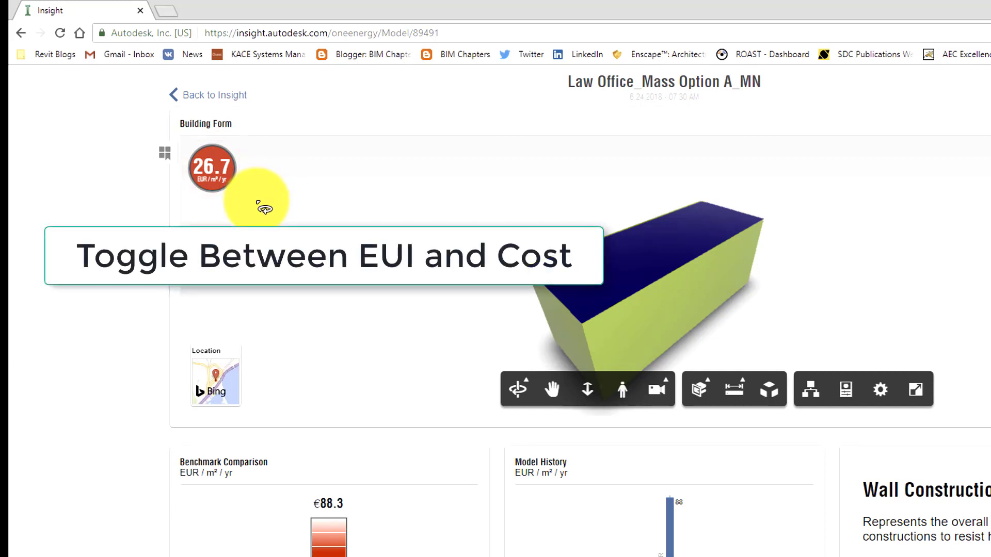
left_click(213, 169)
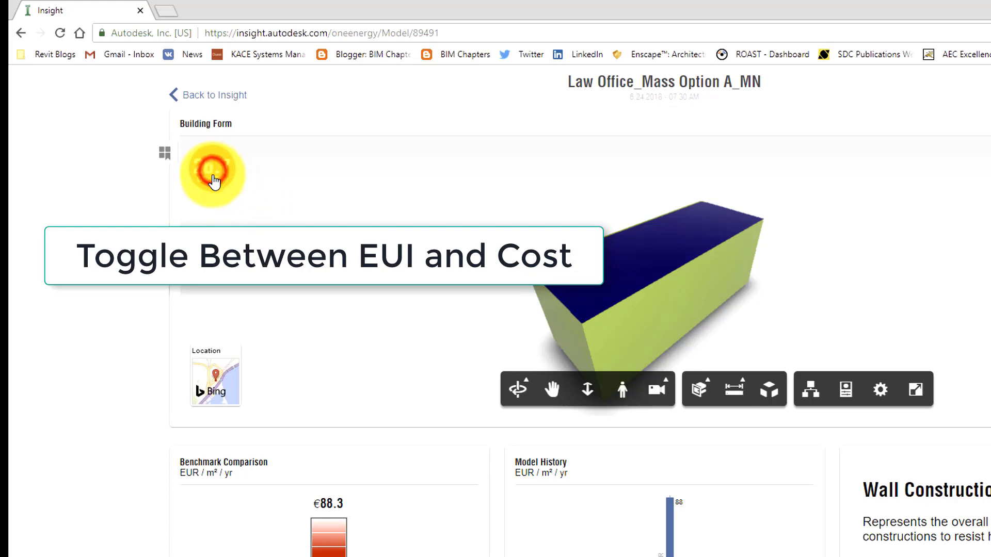
left_click(211, 174)
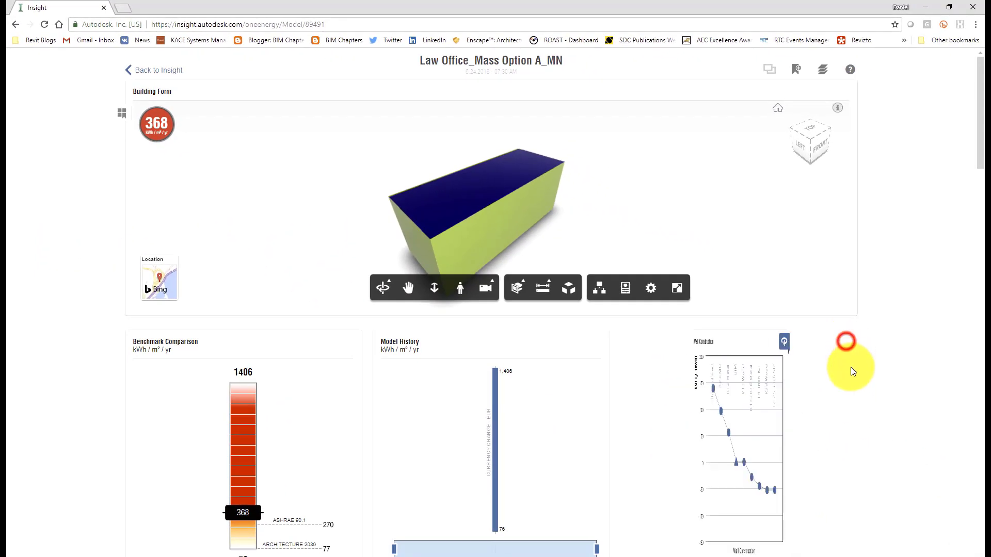
scroll("down", 3)
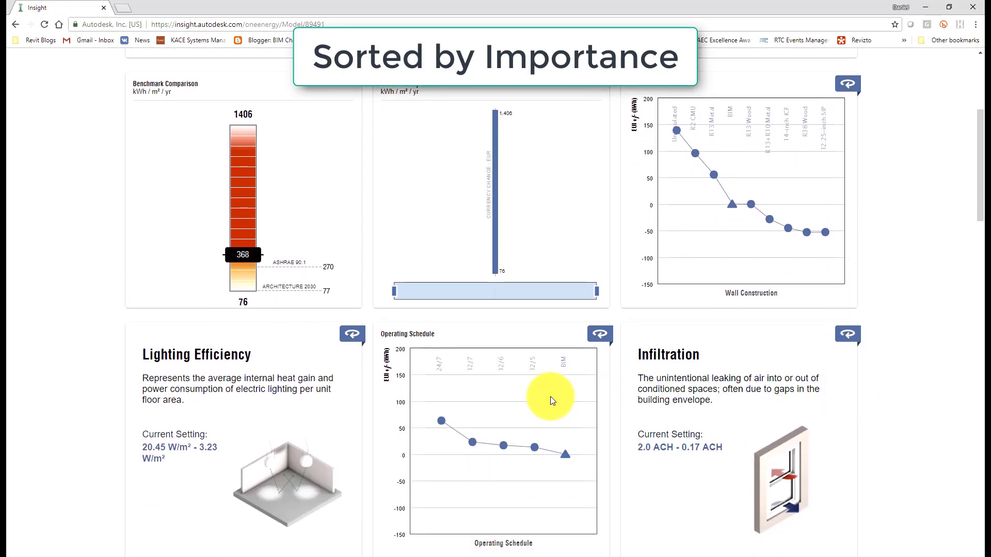
scroll("down", 3)
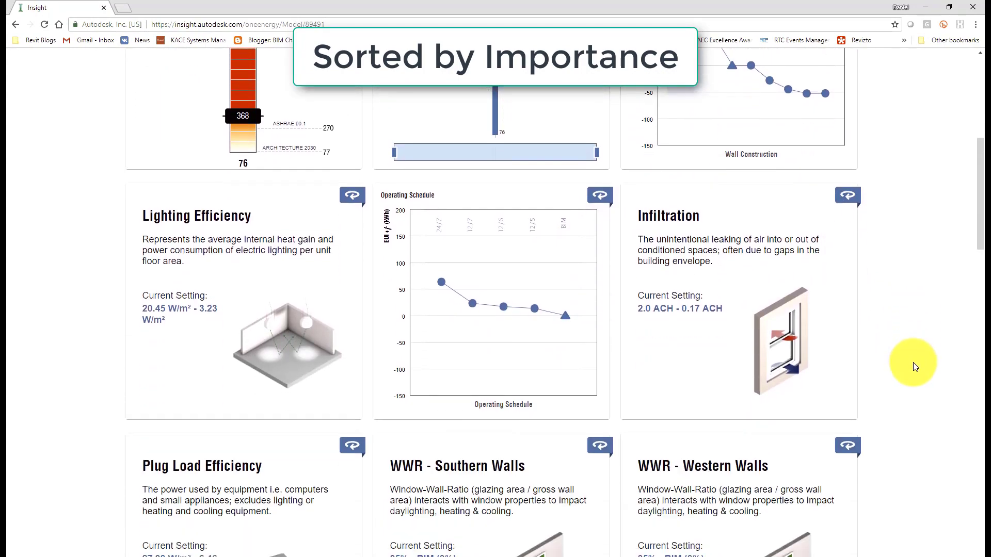
scroll("down", 3)
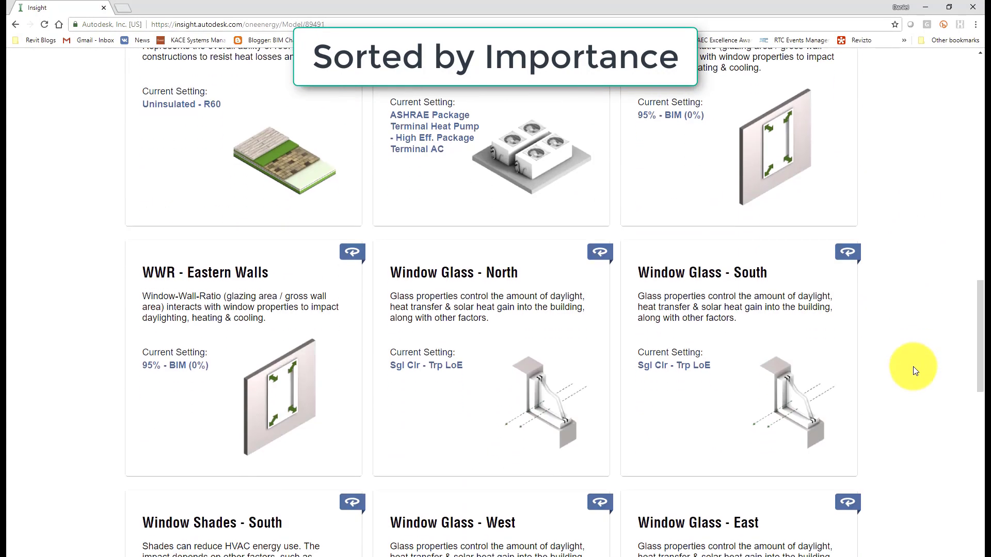
scroll("down", 3)
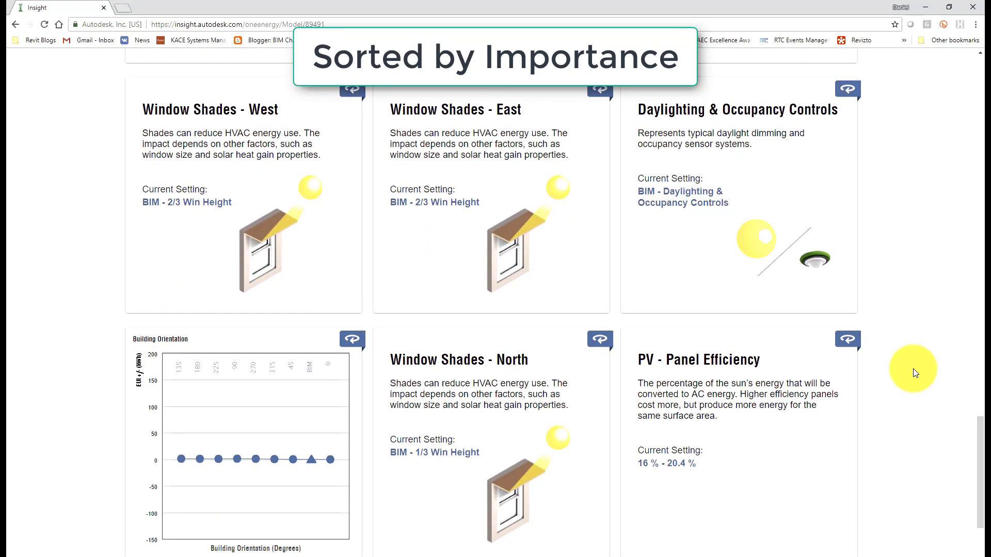
scroll("down", 3)
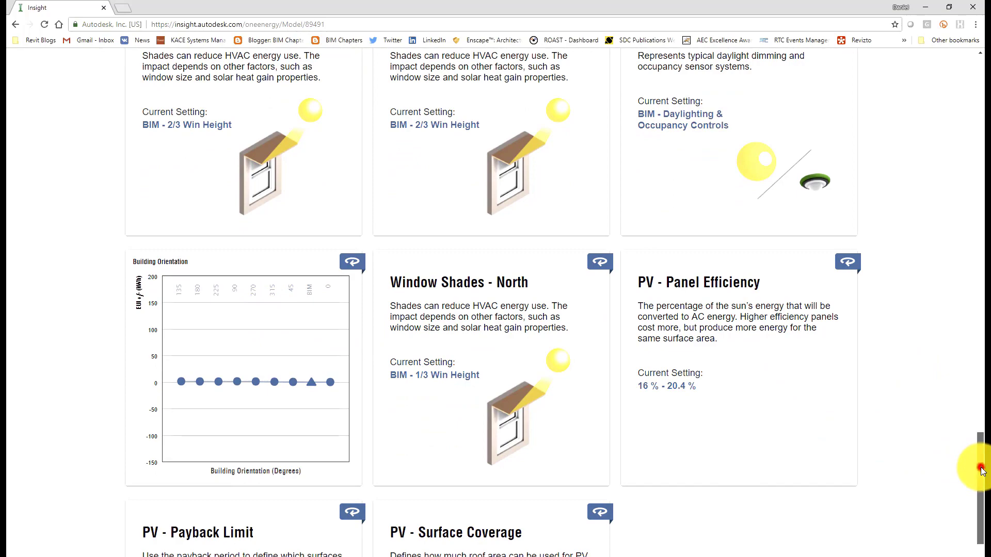
scroll("down", 3)
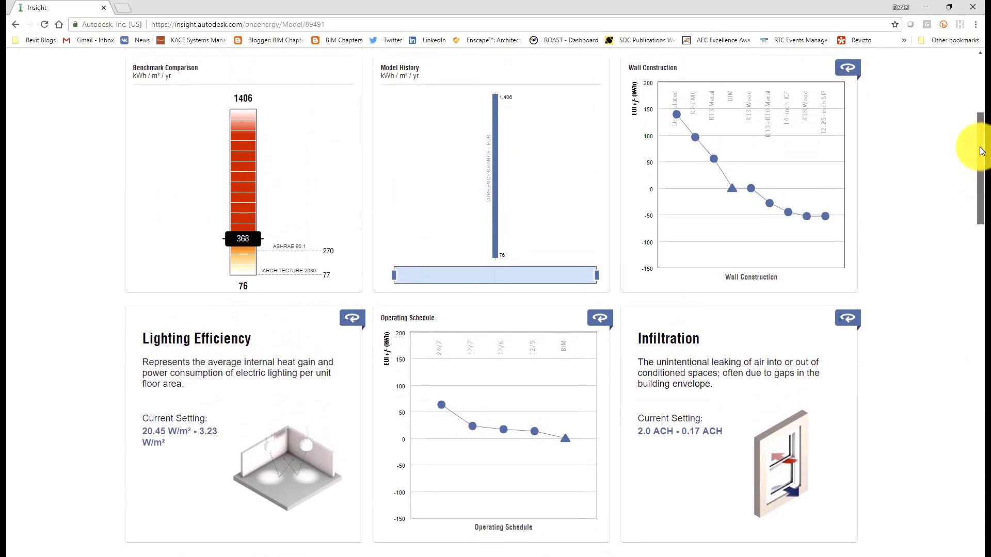
Step: Set Lighting Efficiency and Infiltration to their best options, cutting EUI from 368 to 273 kWh/m²/yr
left_click(848, 67)
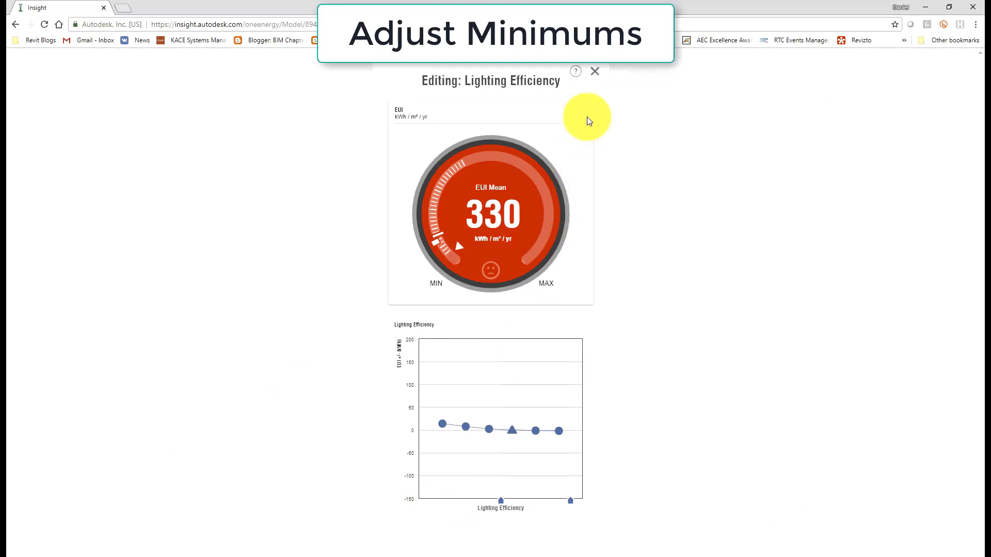
left_click(594, 71)
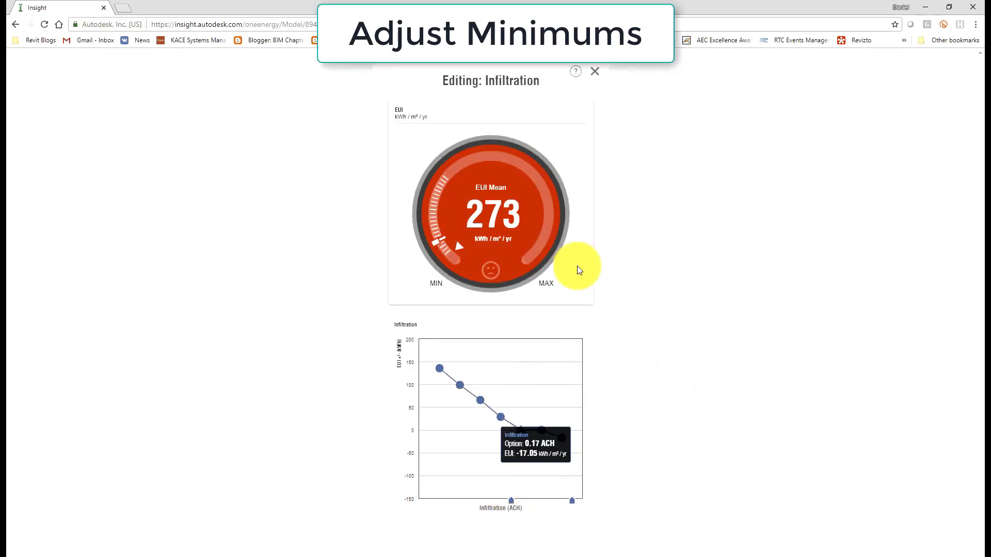
left_click(595, 71)
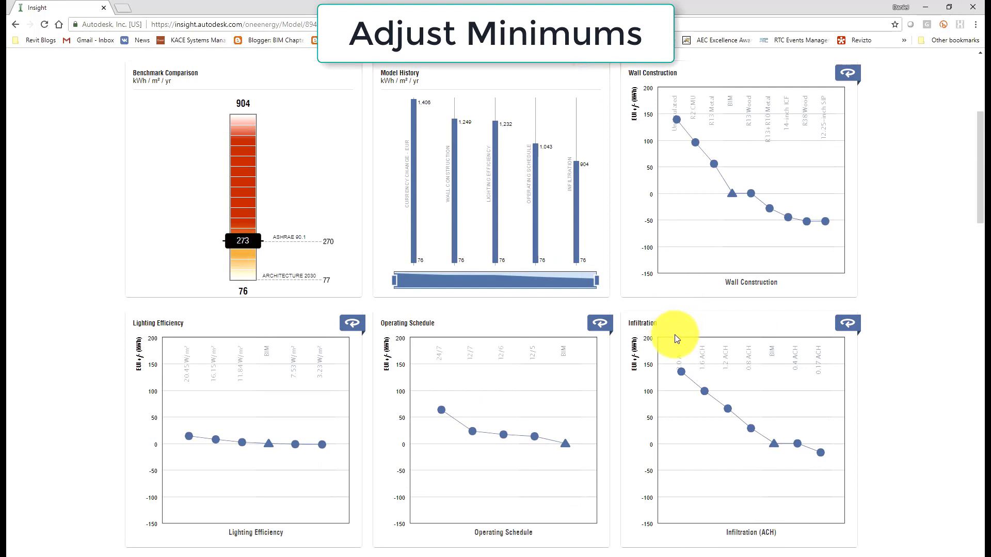
scroll("down", 3)
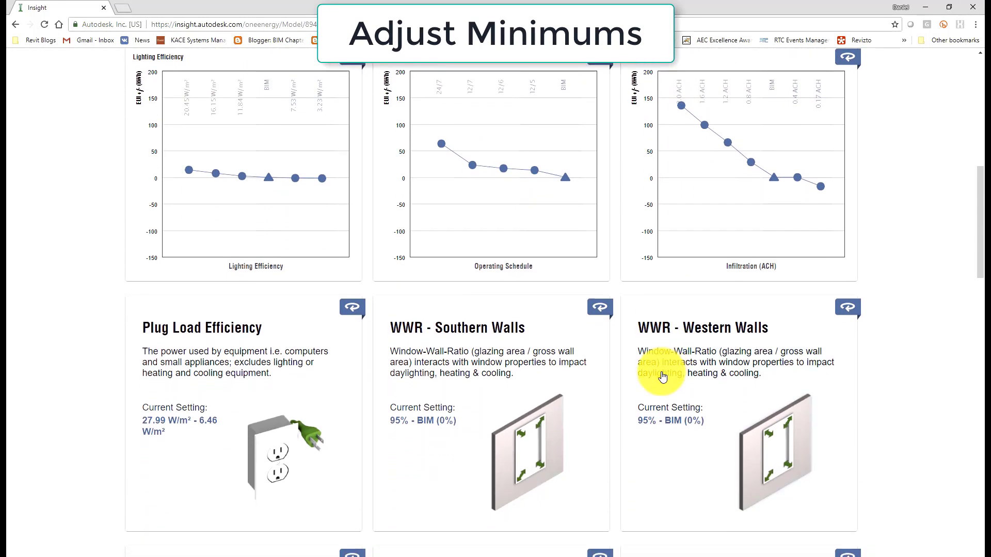